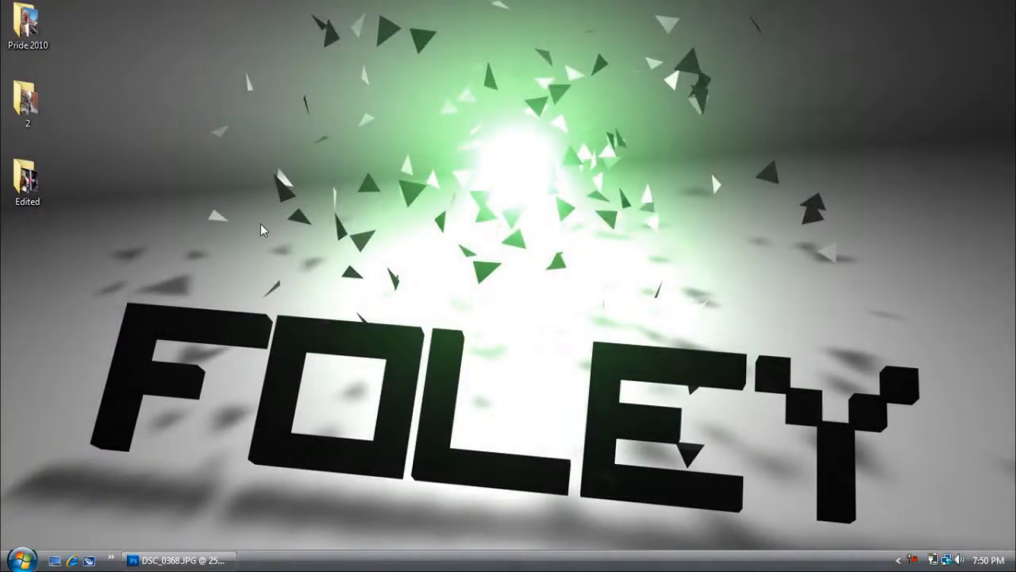
mouse_move(279, 241)
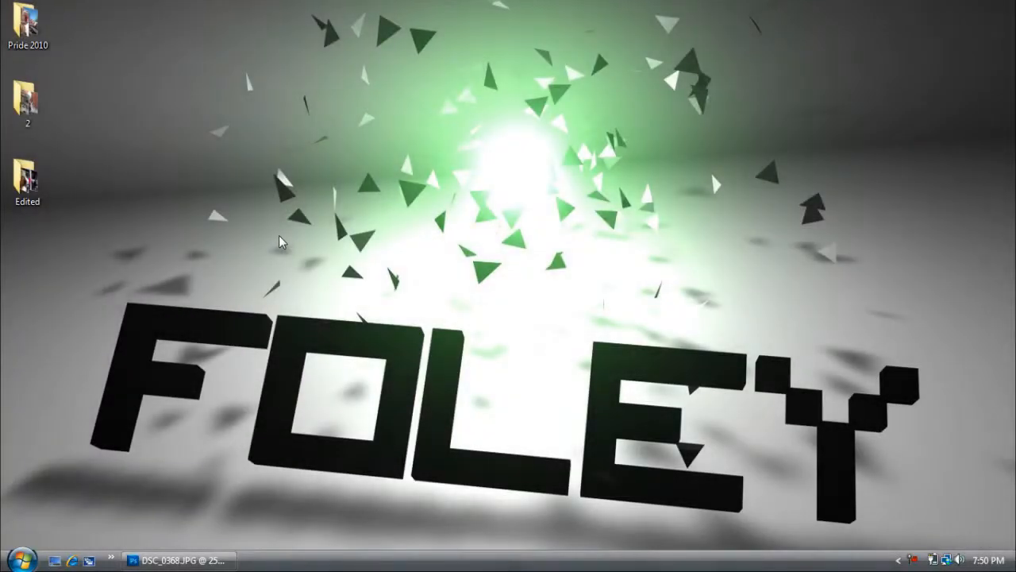
mouse_move(242, 373)
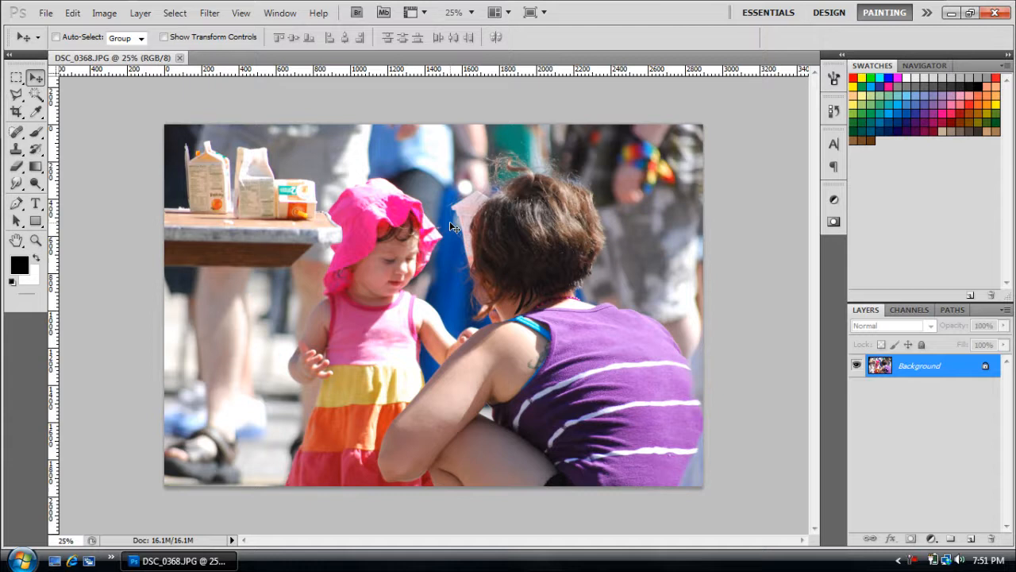
mouse_move(478, 230)
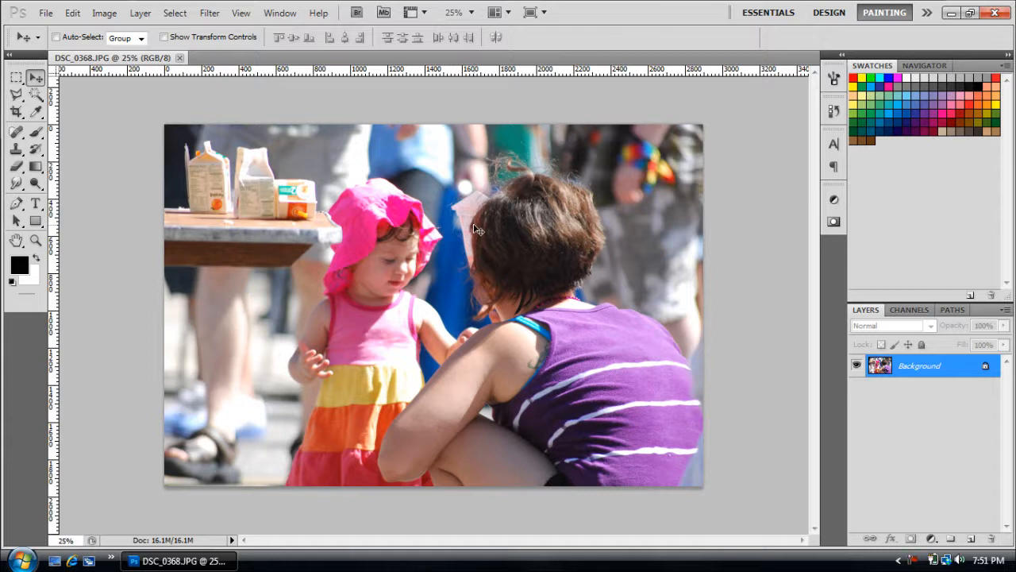
mouse_move(167, 167)
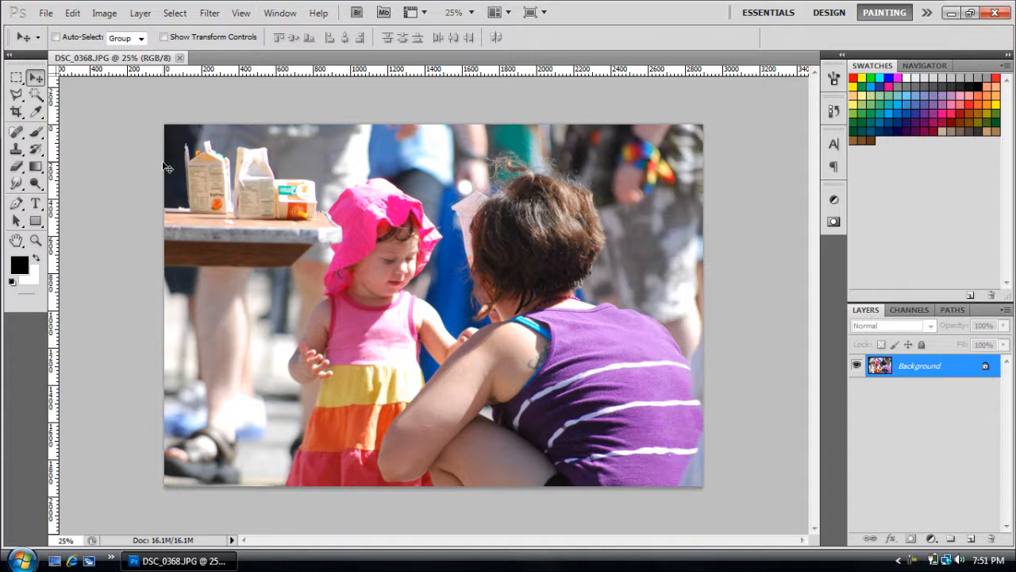
mouse_move(46, 89)
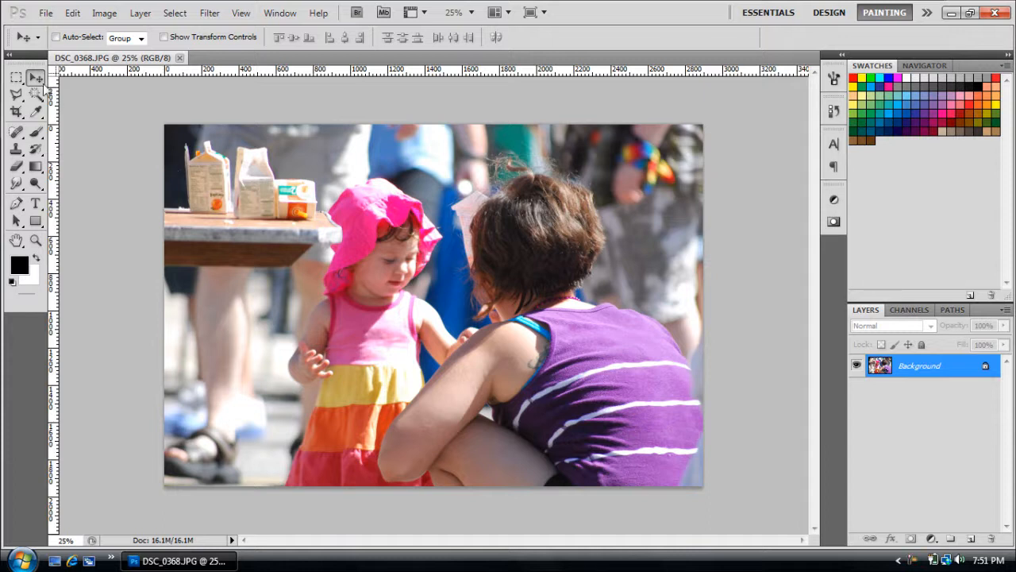
mouse_move(219, 166)
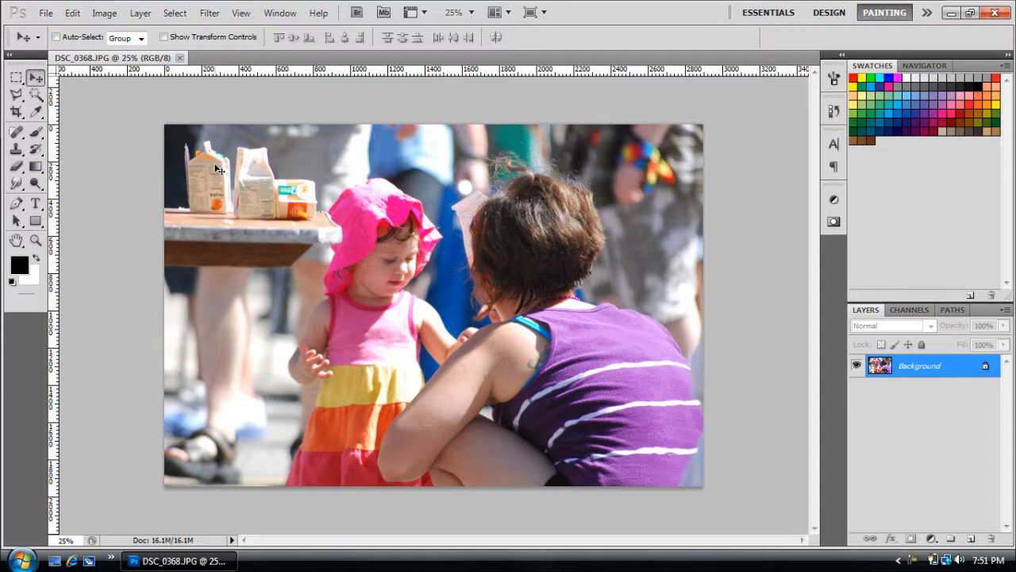
mouse_move(212, 298)
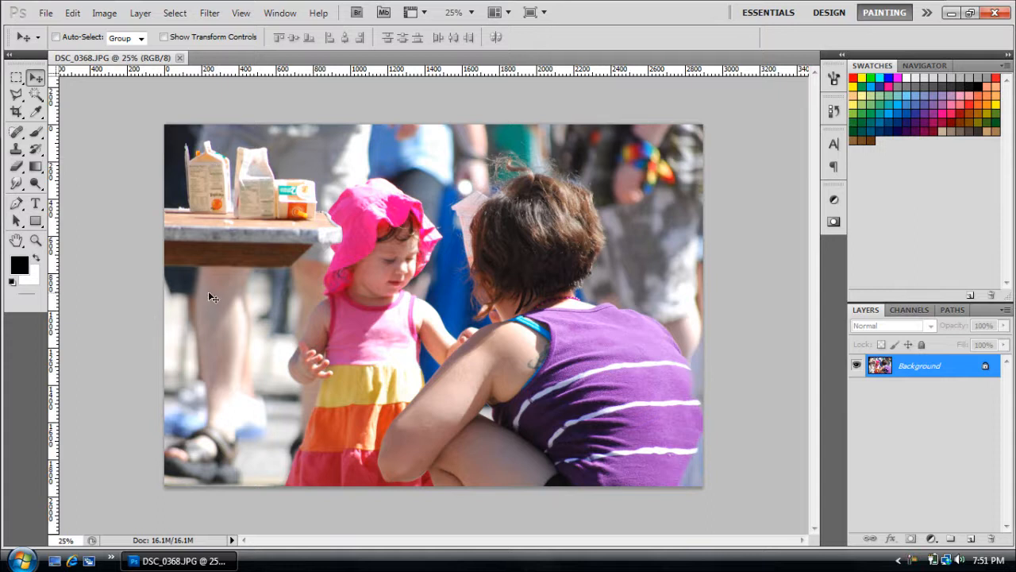
mouse_move(689, 243)
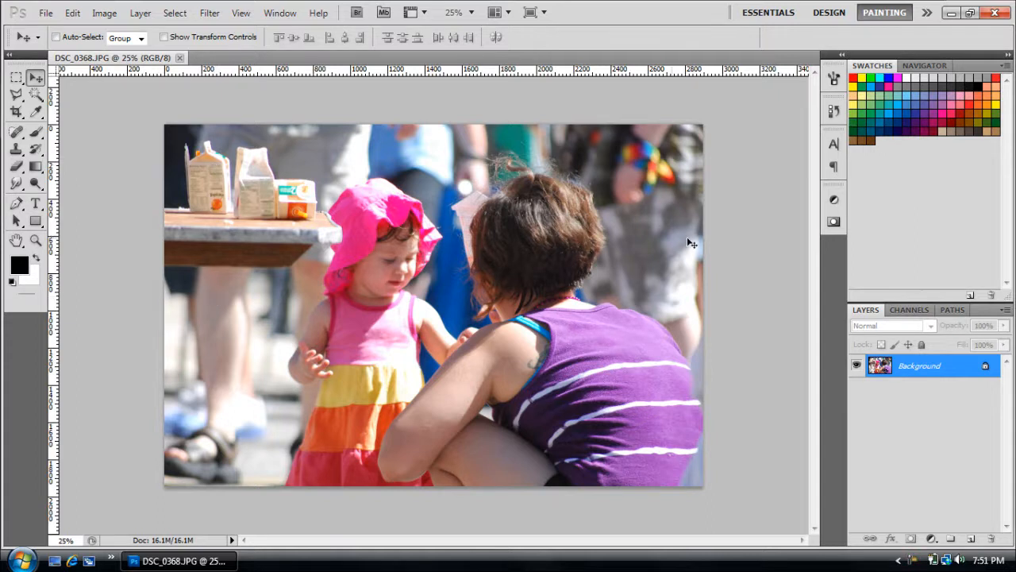
mouse_move(820, 425)
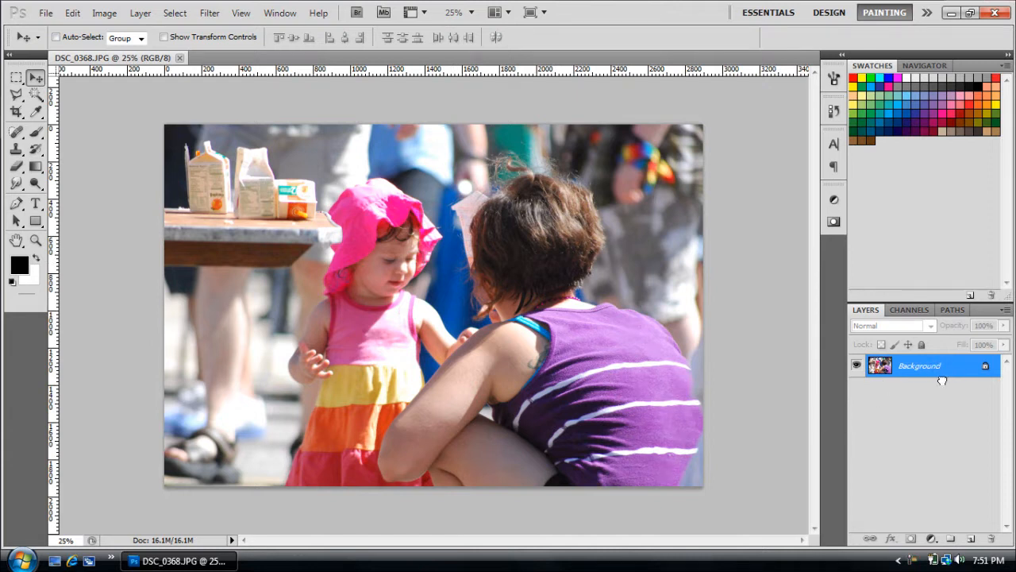
Step: Duplicate the Background layer with Ctrl+J and start a Curves adjustment on the copy
key(ctrl+j)
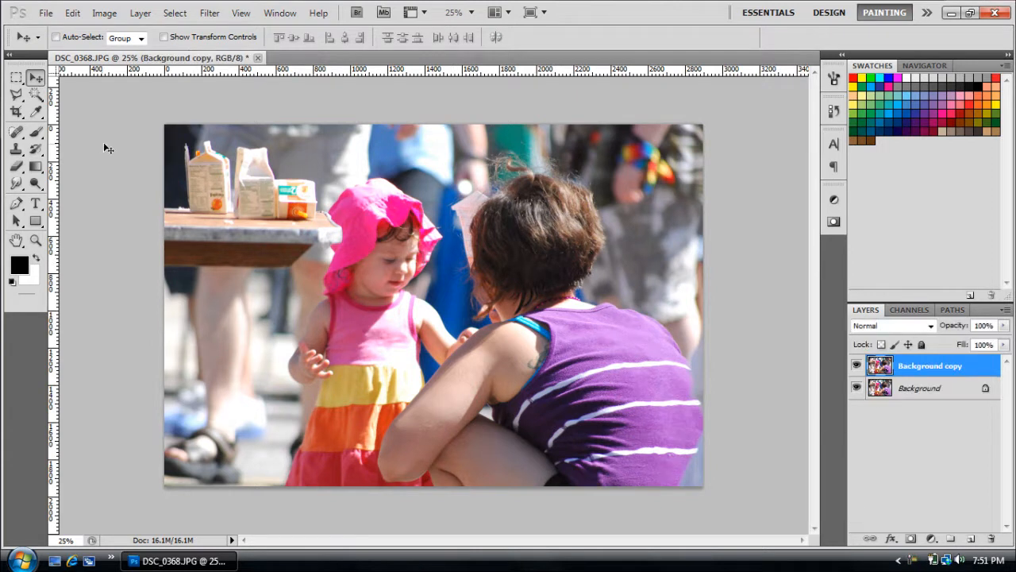
click(105, 13)
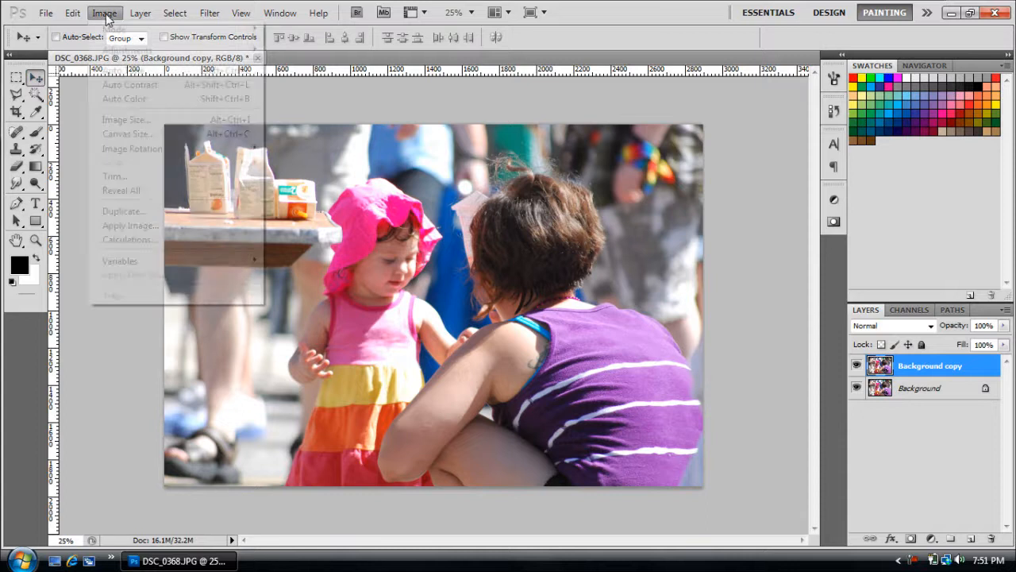
click(127, 50)
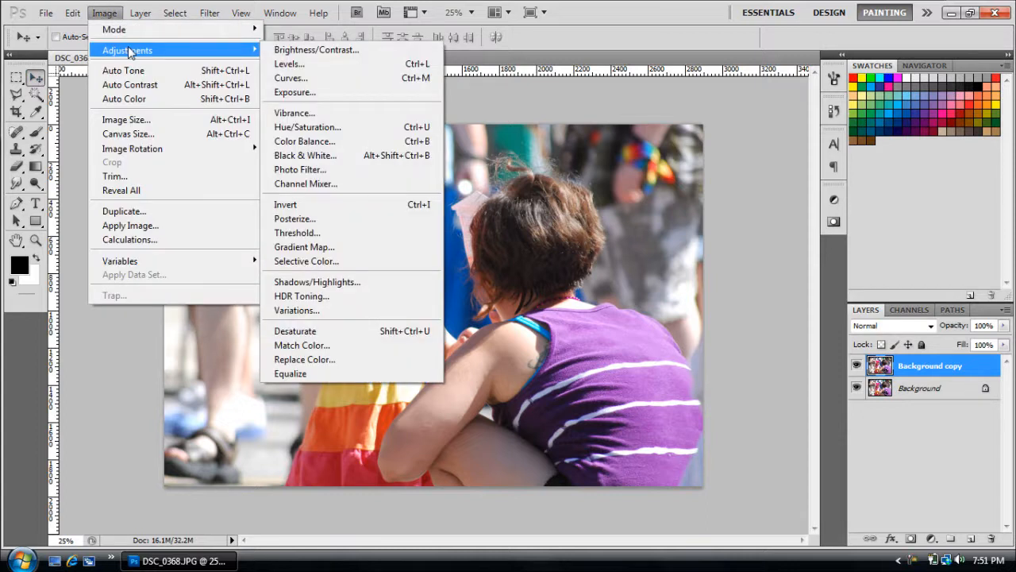
mouse_move(305, 155)
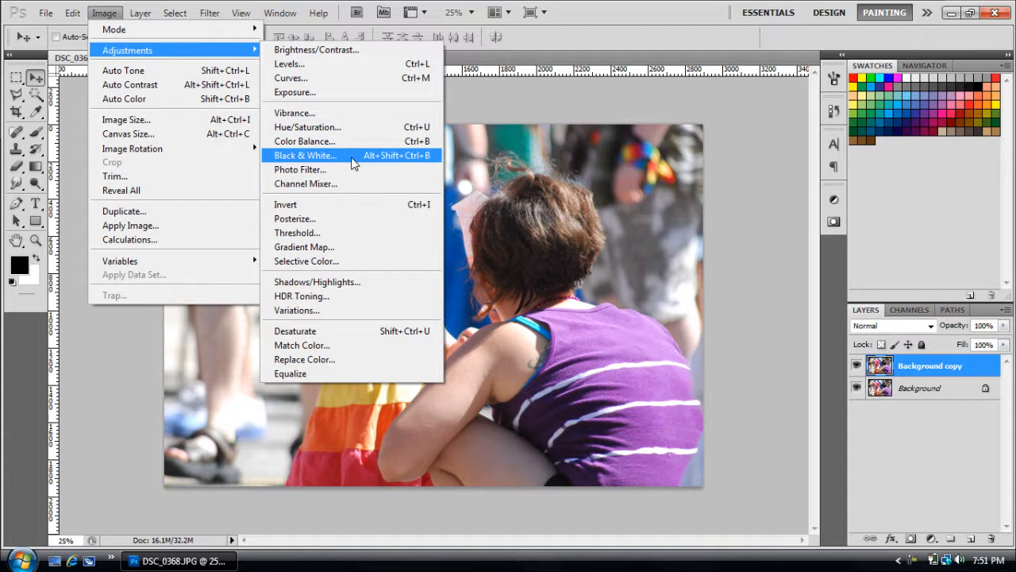
click(290, 77)
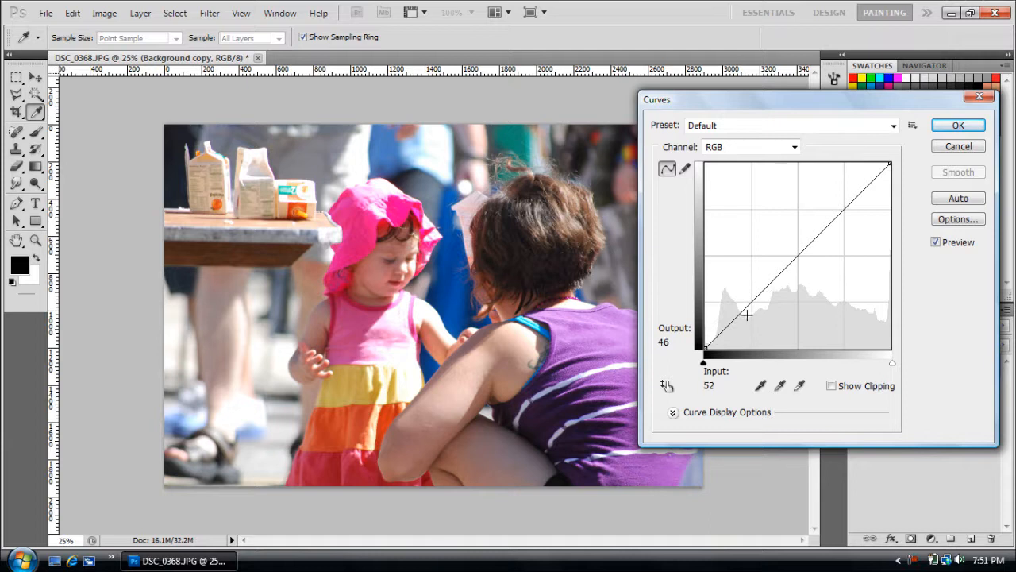
Step: Apply a gentle S-curve, pulling shadows down and highlights up, for stronger contrast
drag(746, 316, 749, 311)
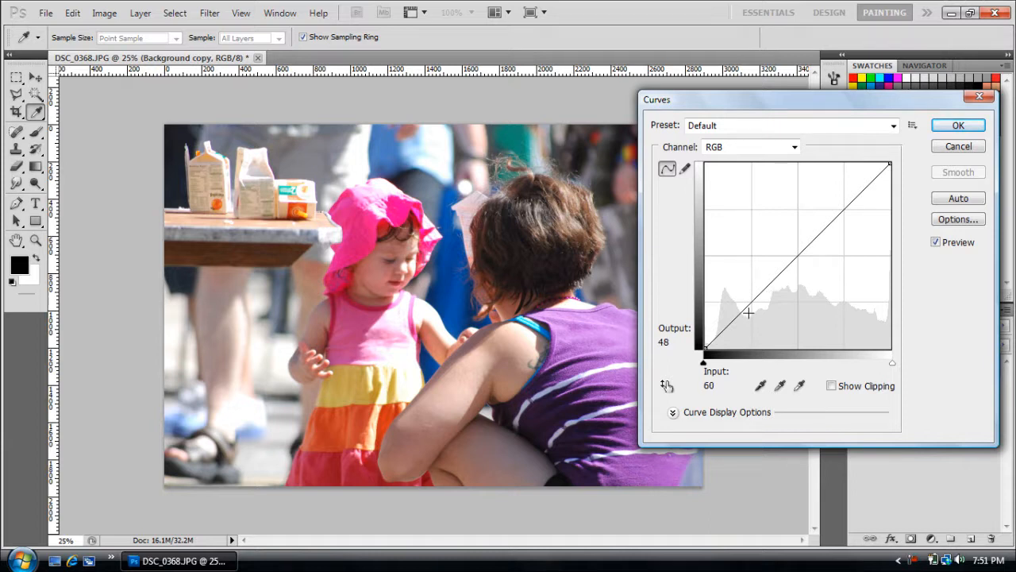
drag(746, 311, 749, 304)
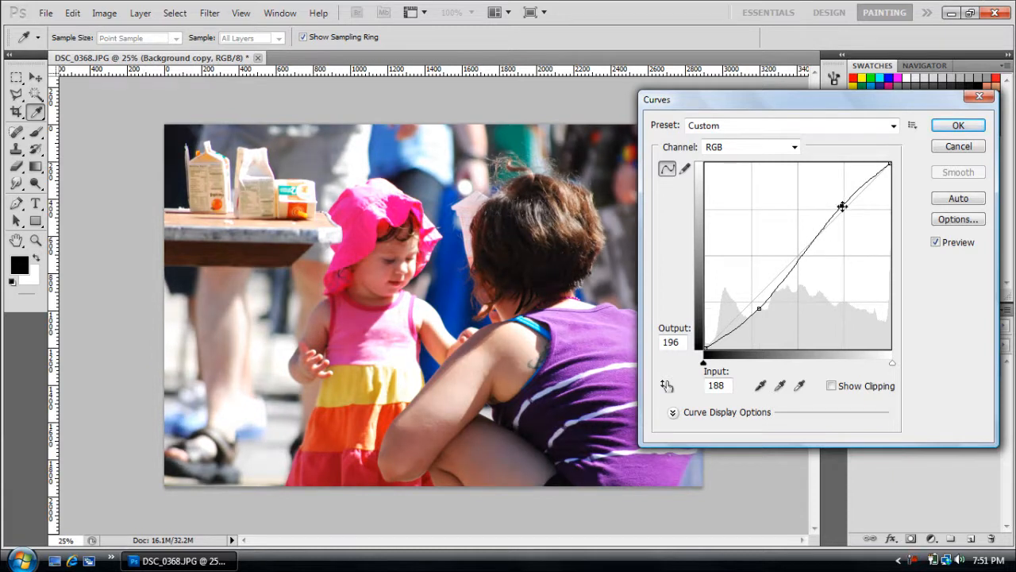
drag(843, 206, 841, 214)
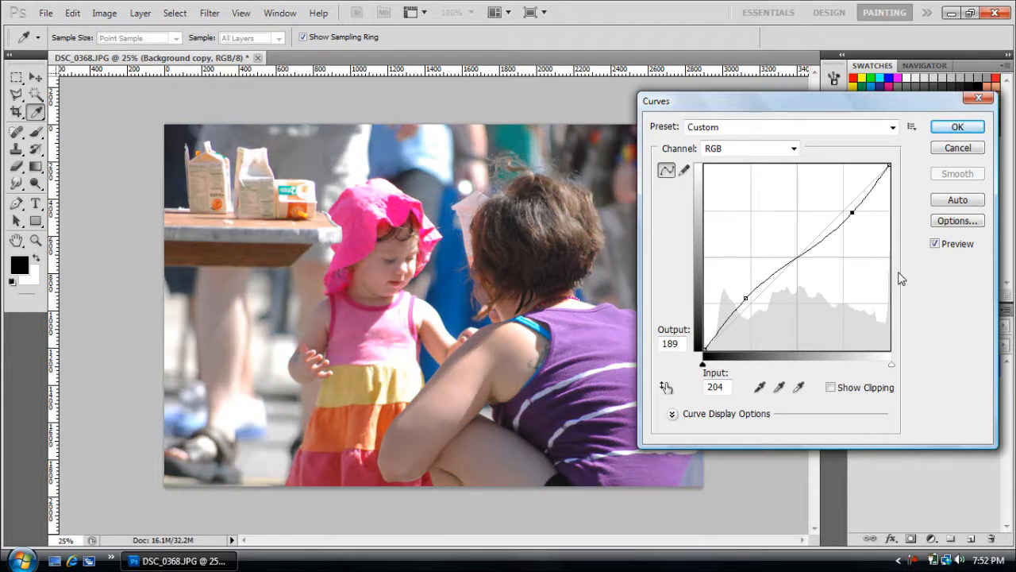
drag(745, 298, 759, 310)
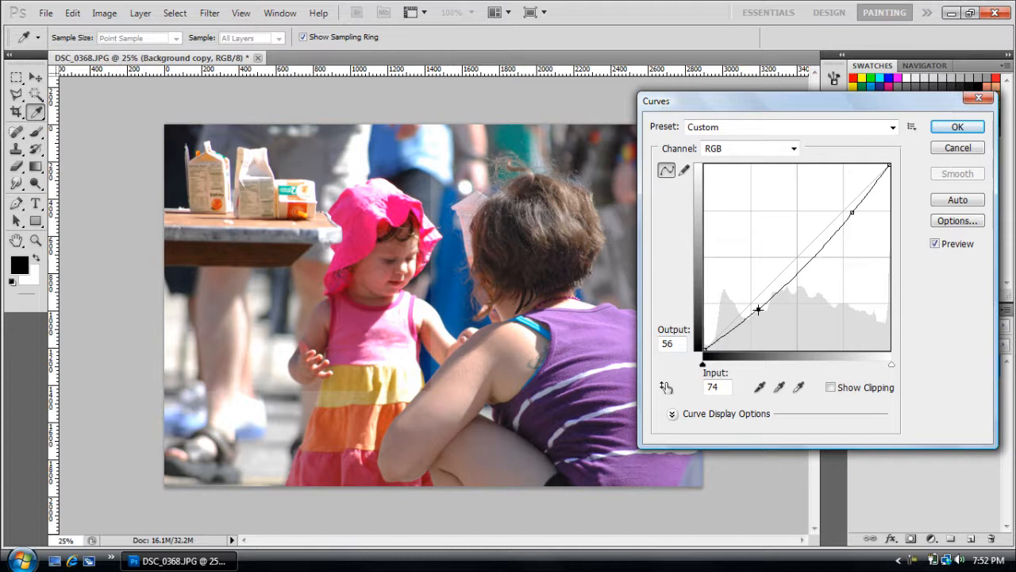
drag(851, 213, 841, 206)
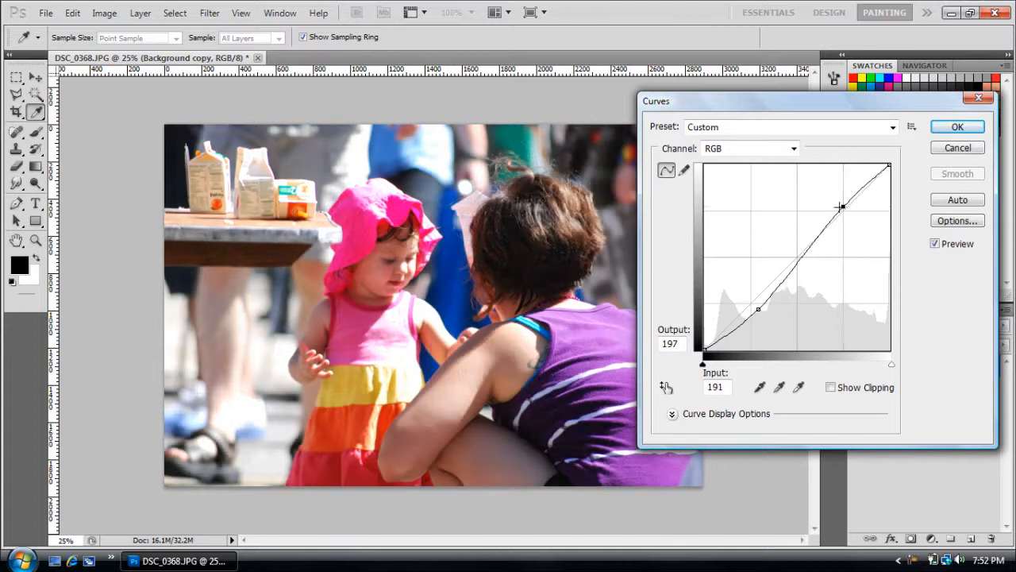
drag(841, 206, 838, 210)
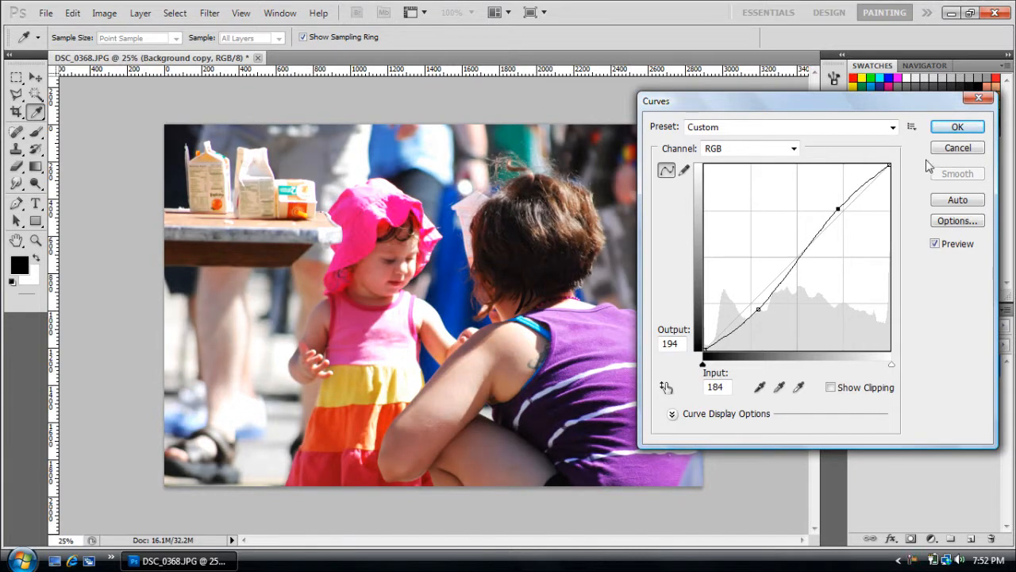
click(958, 127)
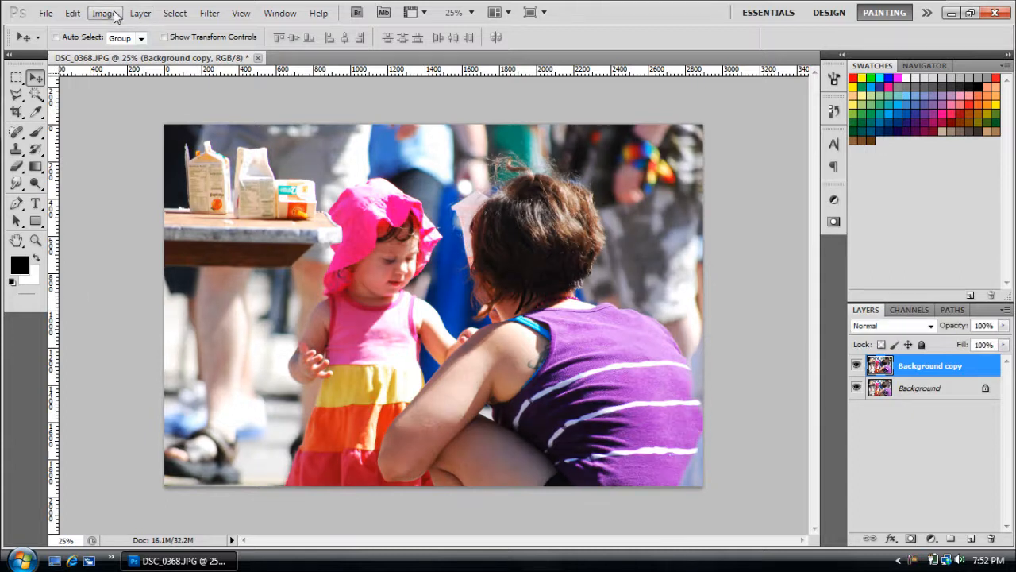
Step: Apply Shadows/Highlights with shadows at 13% and a raised highlights amount
click(105, 13)
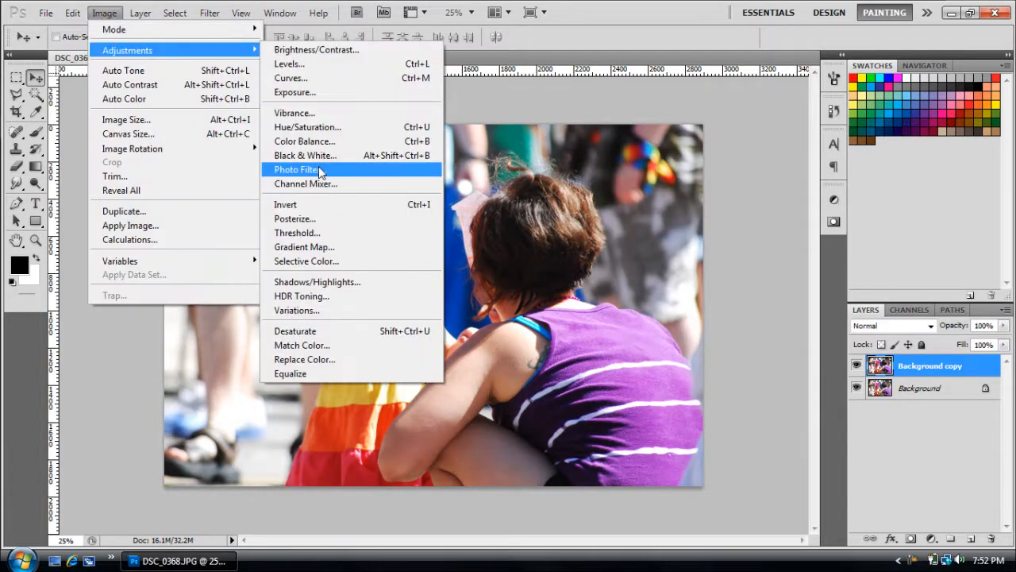
click(318, 282)
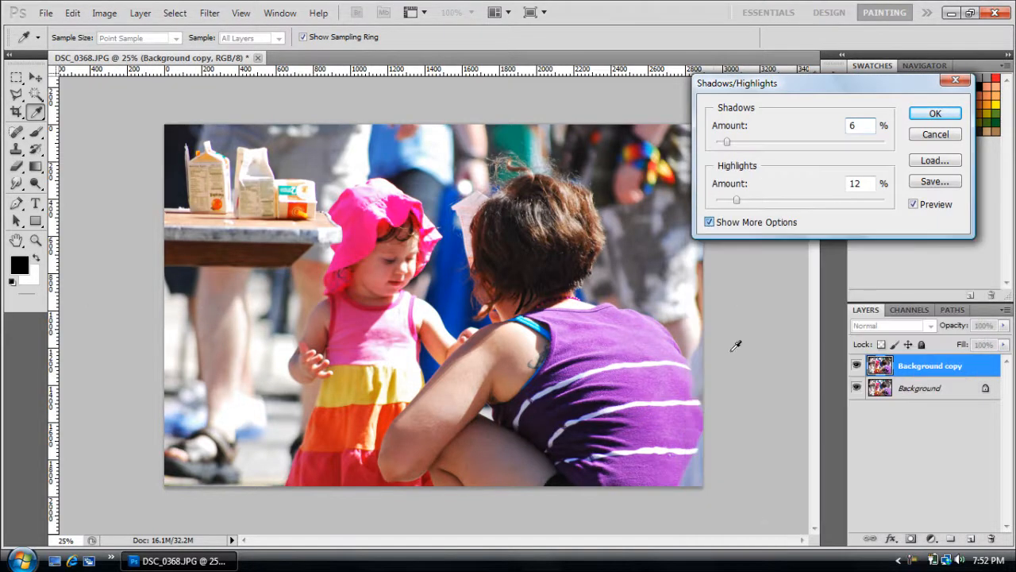
click(708, 223)
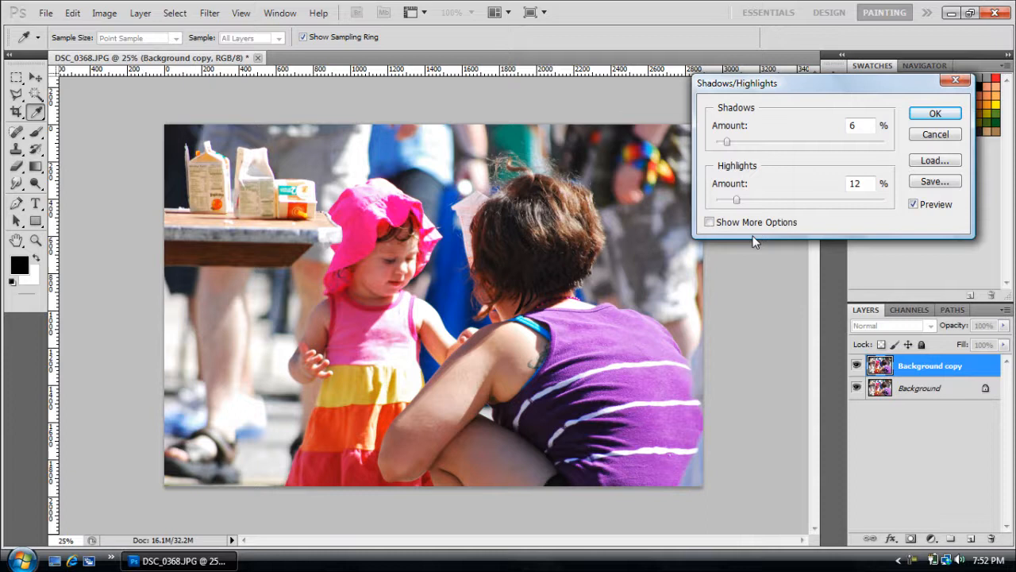
mouse_move(715, 236)
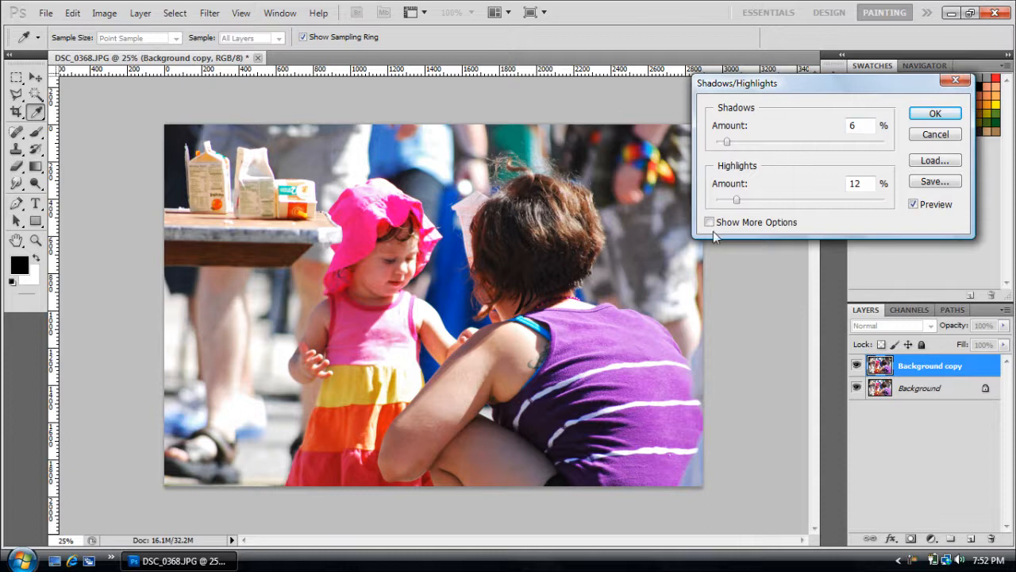
click(708, 222)
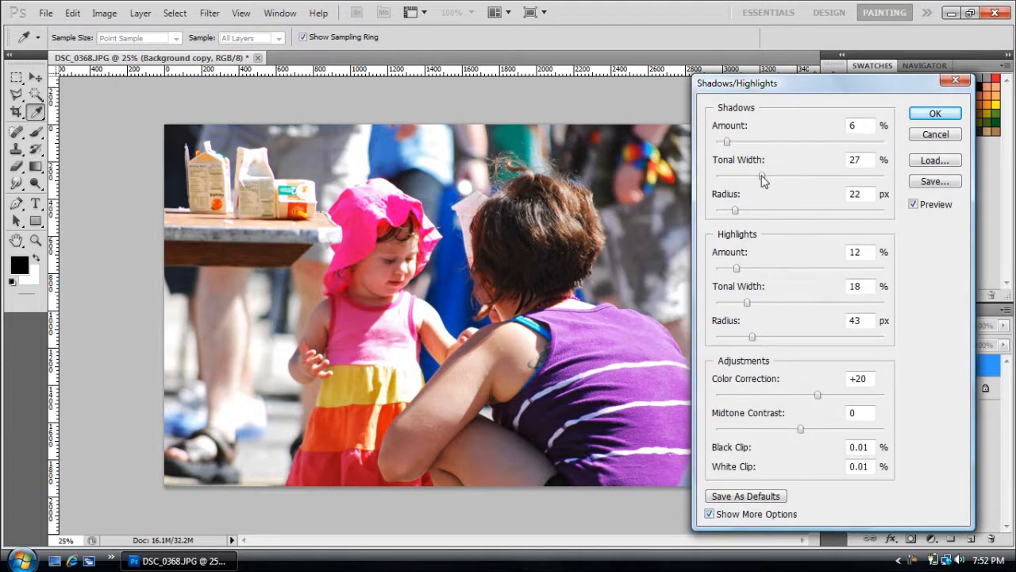
triple_click(855, 159)
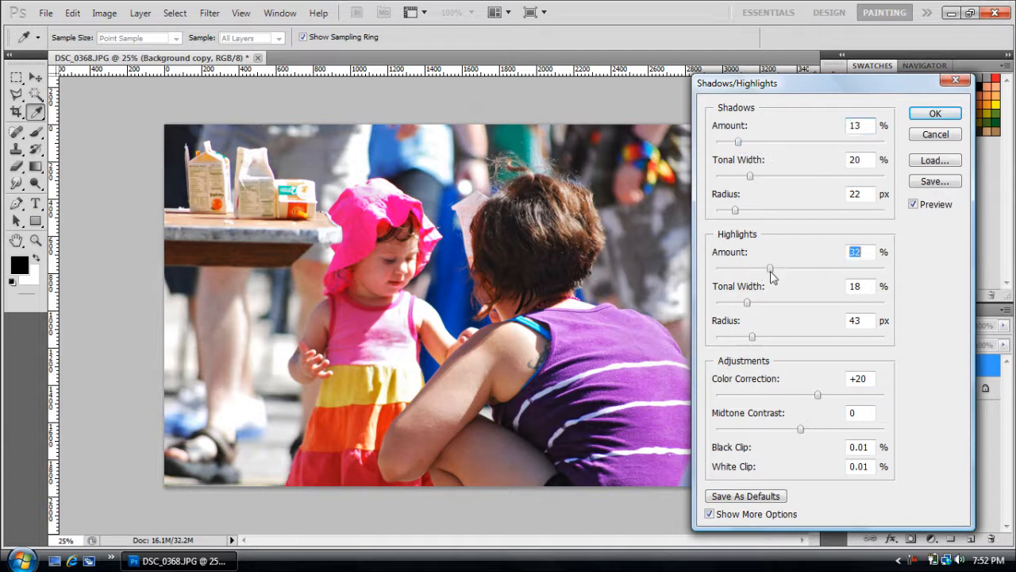
drag(769, 268, 786, 268)
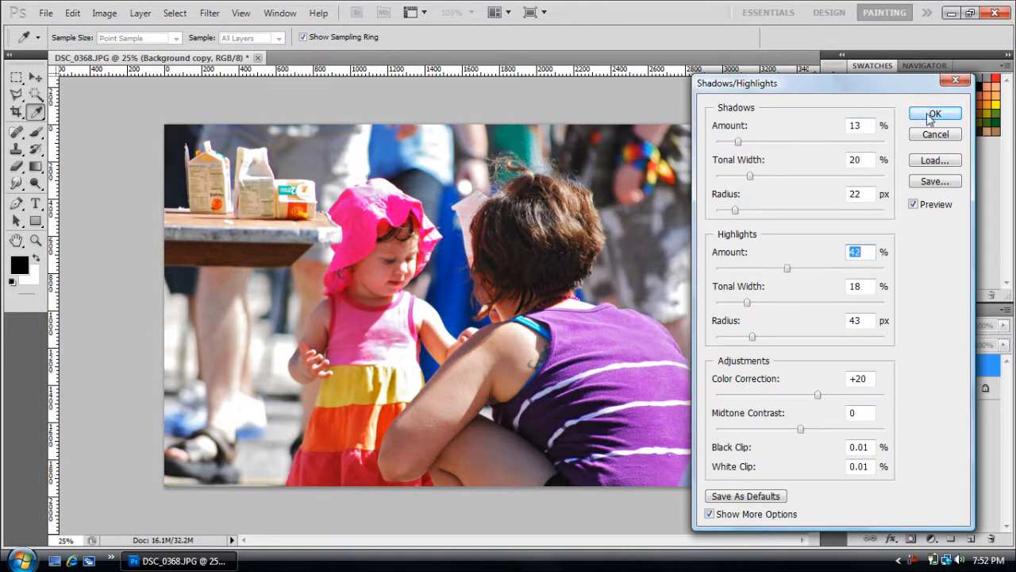
click(936, 114)
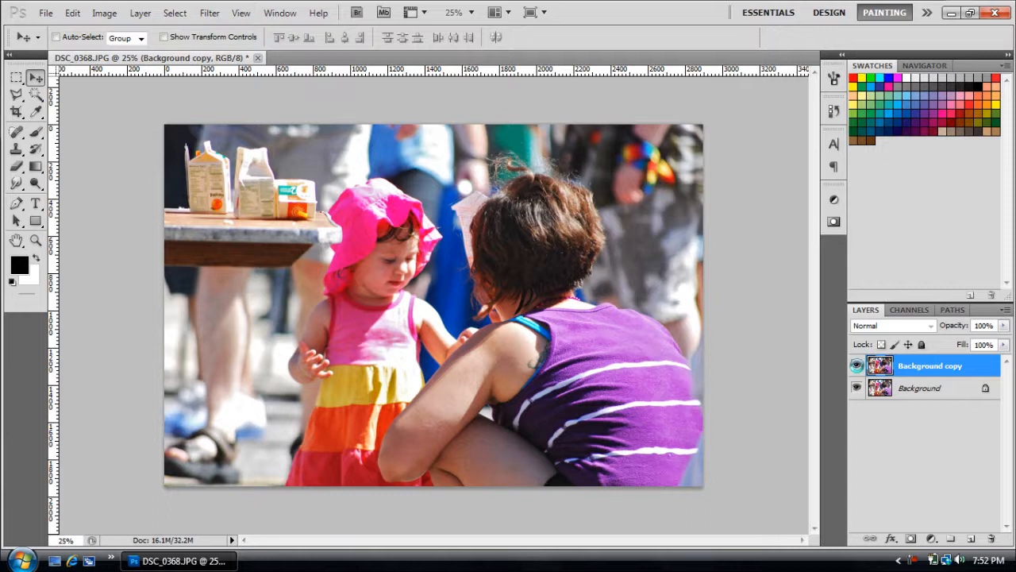
Step: Apply a slight Brightness/Contrast contrast increase to the copy layer
click(105, 13)
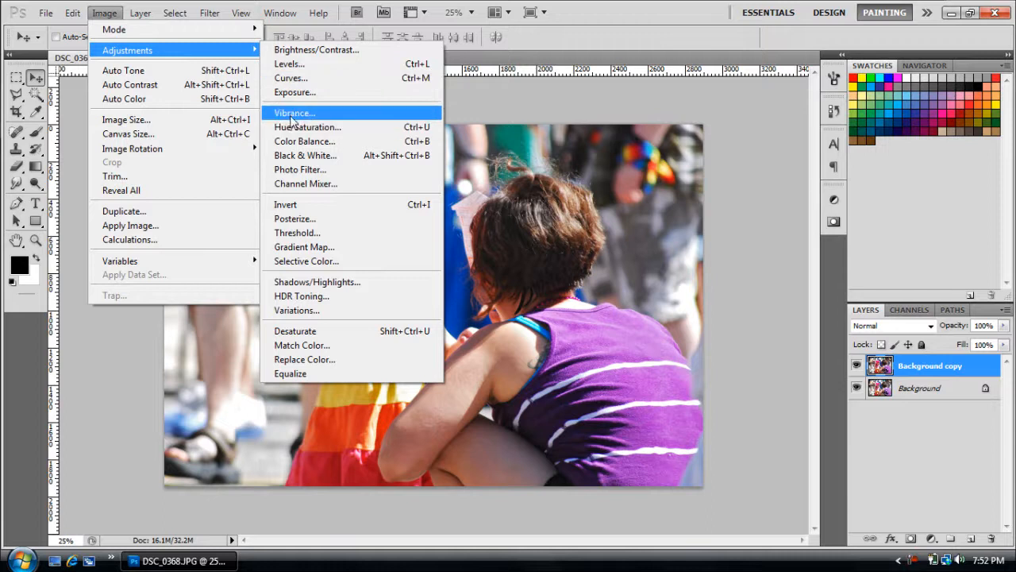
mouse_move(316, 50)
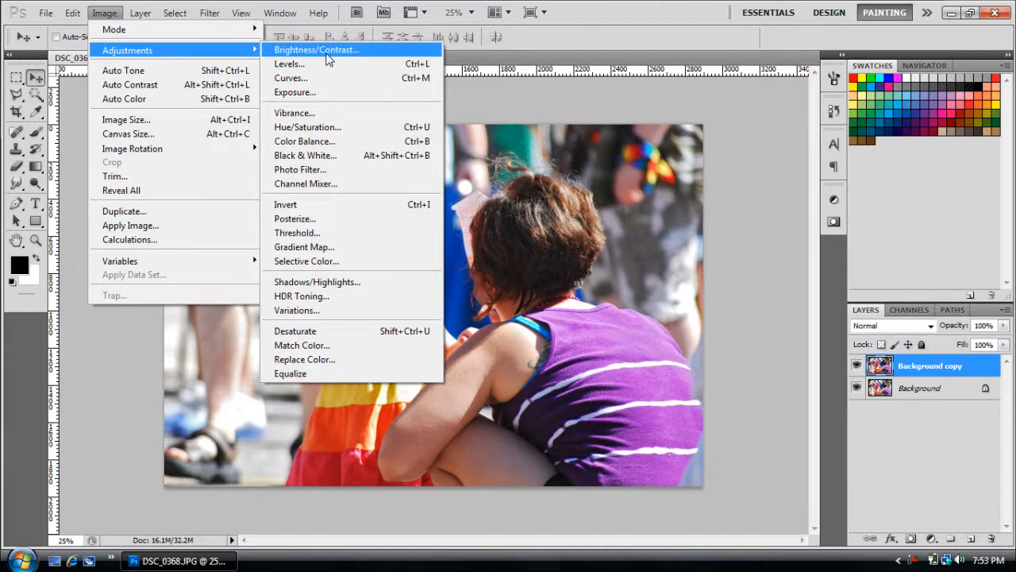
click(316, 49)
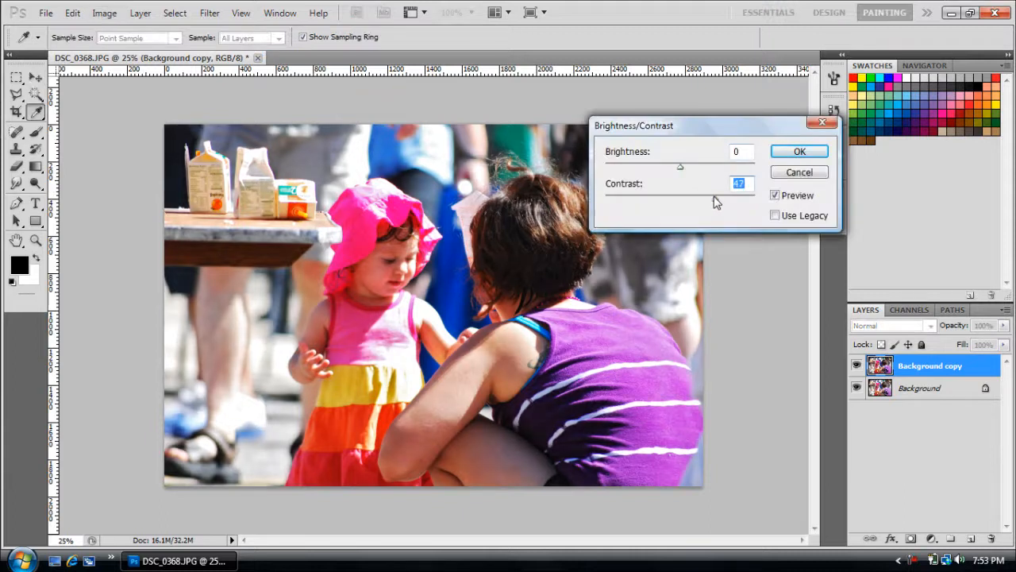
click(801, 151)
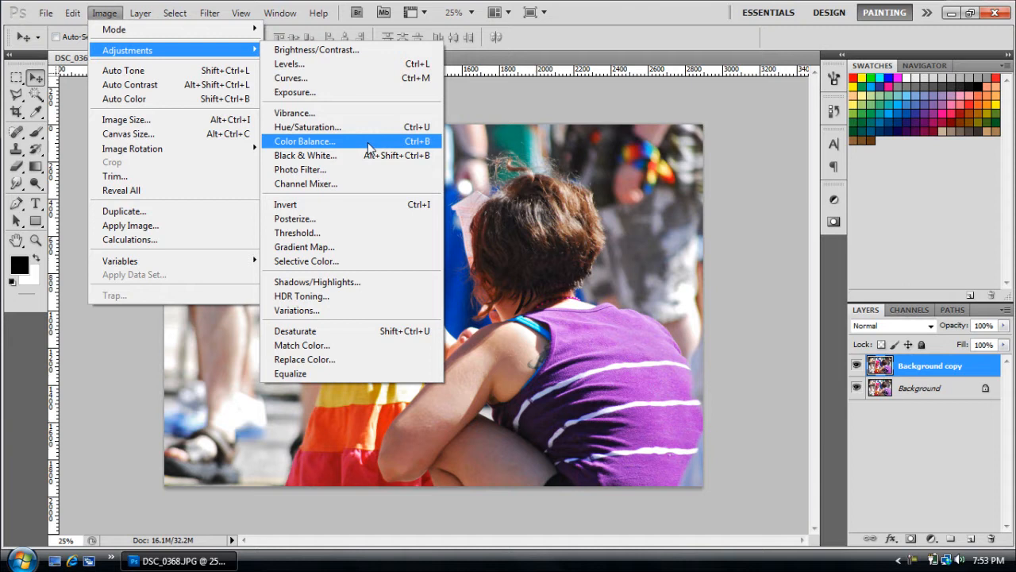
mouse_move(362, 141)
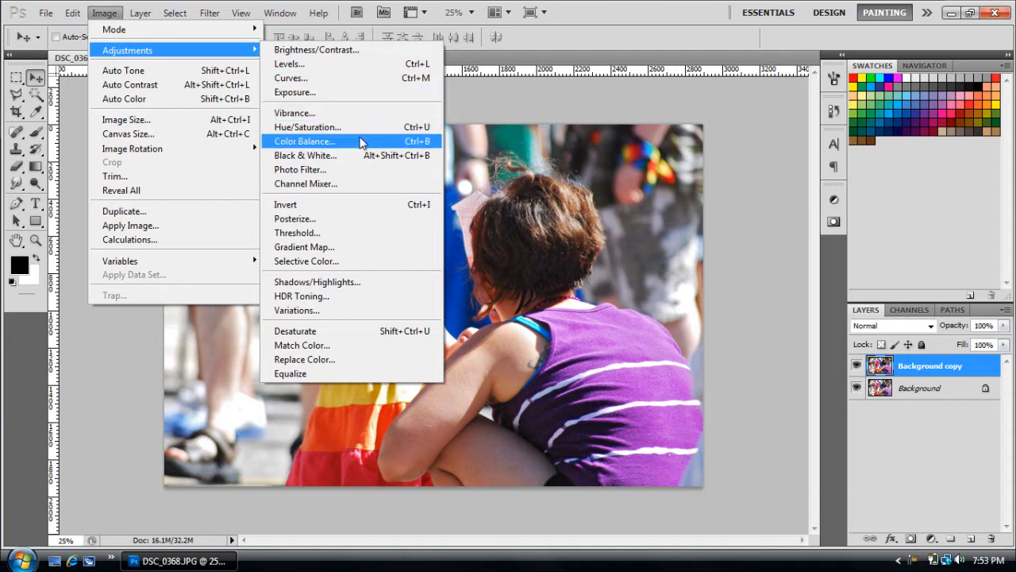
Step: In Color Balance, shift the midtones toward cyan and blue with a slight magenta nudge
click(305, 140)
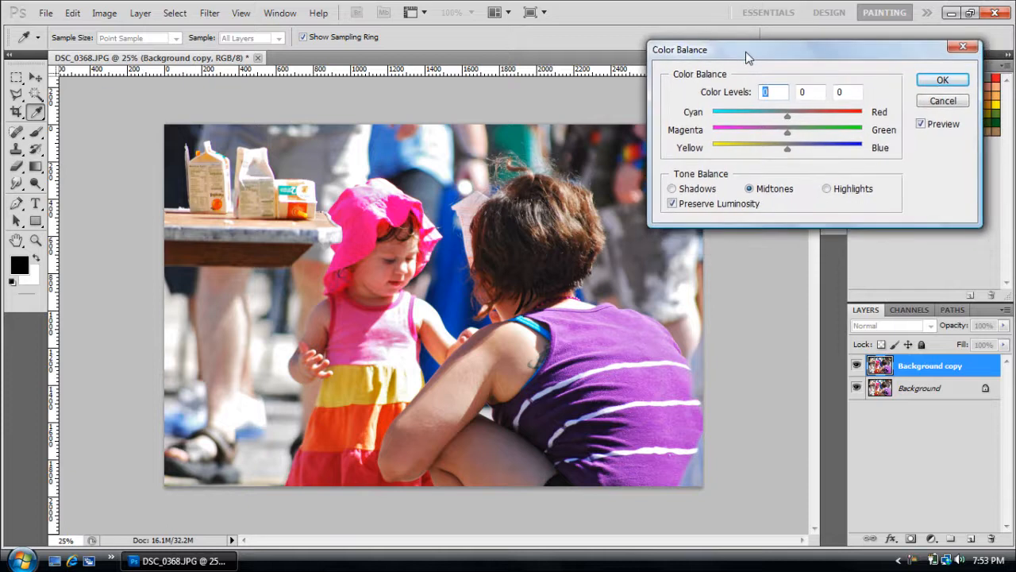
mouse_move(766, 60)
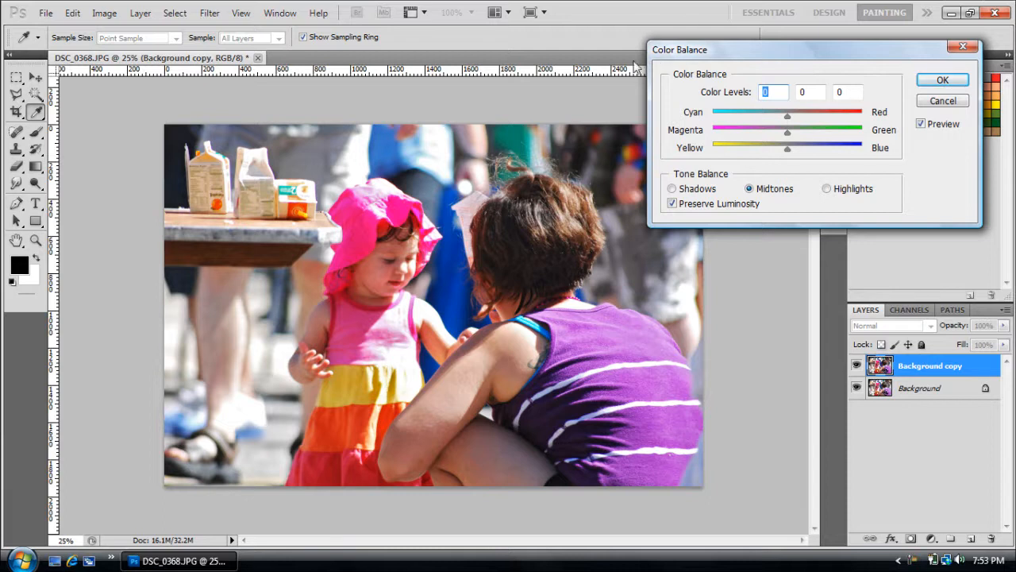
drag(788, 111, 783, 111)
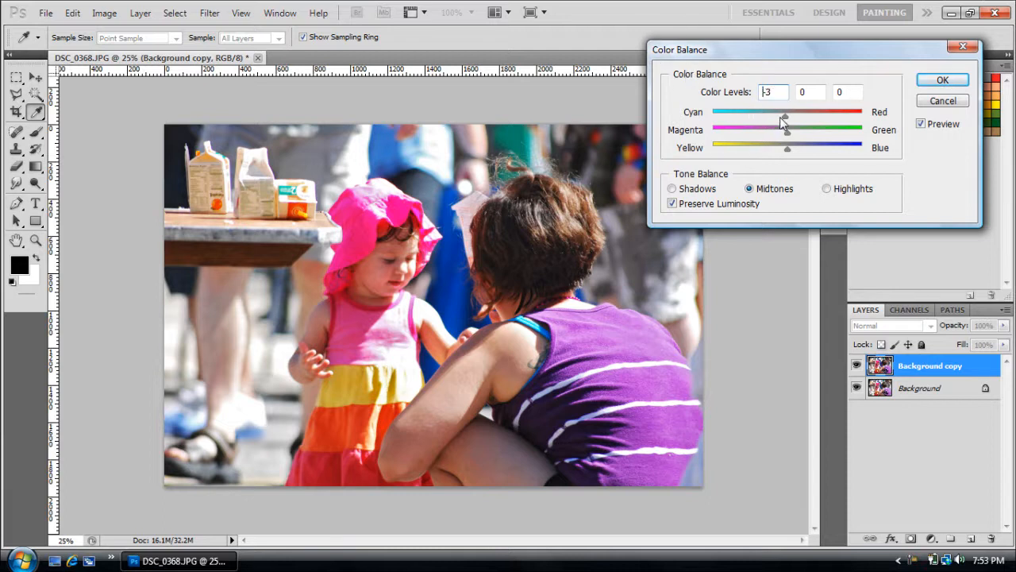
drag(786, 149, 800, 149)
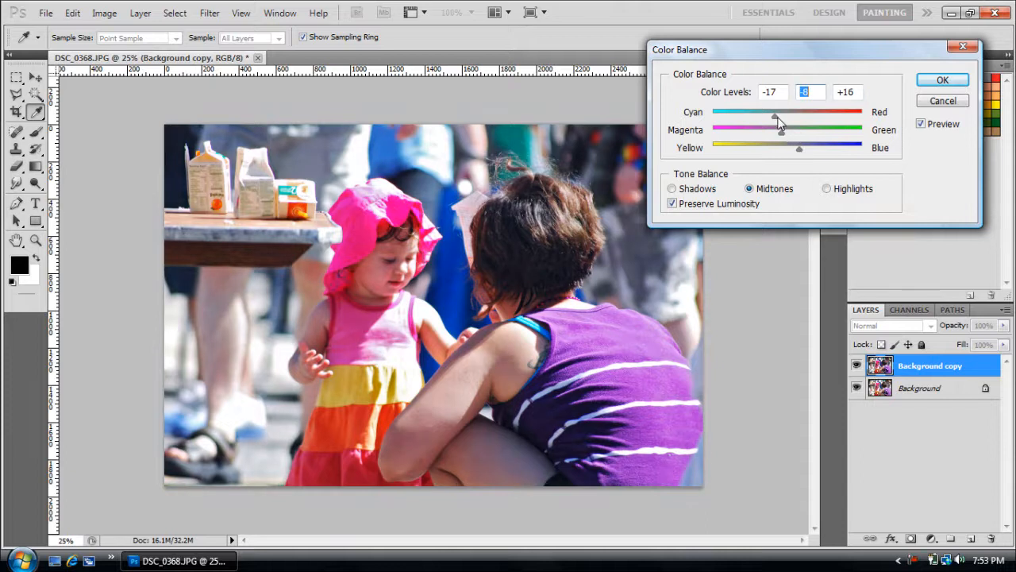
drag(776, 116, 797, 116)
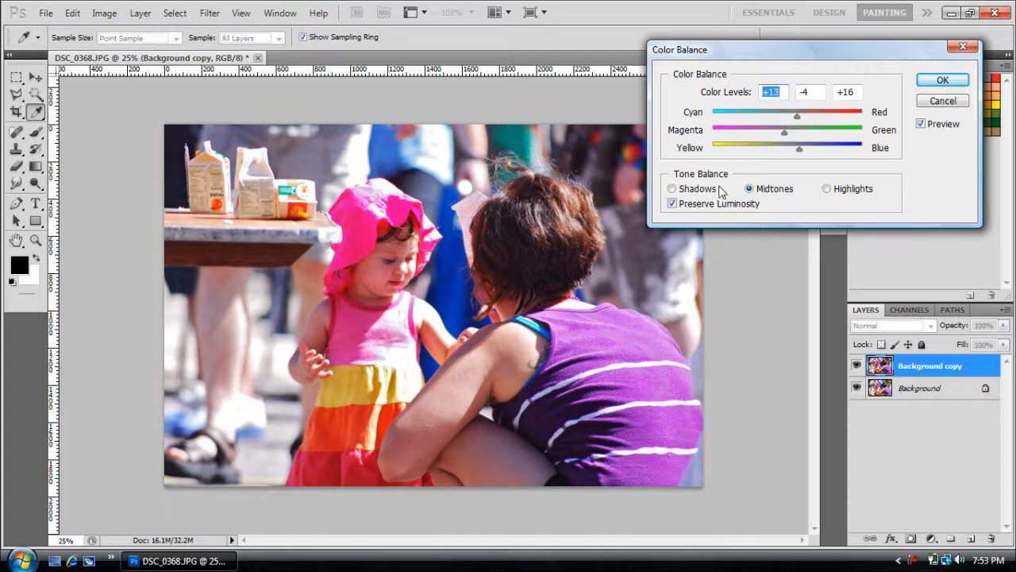
Step: Shift the shadows and highlights toward blue and cyan, preview, and apply the correction
click(673, 187)
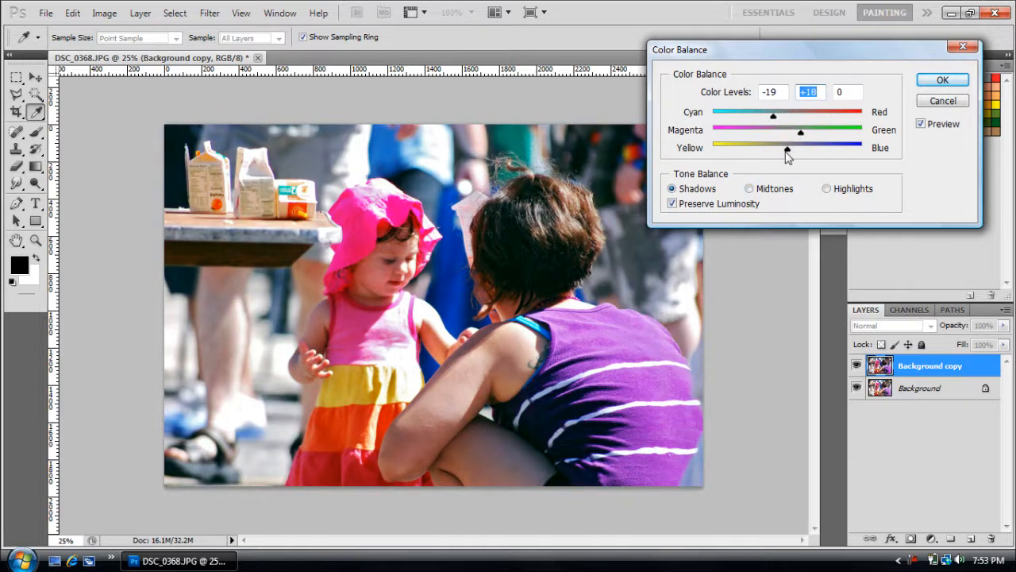
drag(800, 133, 797, 133)
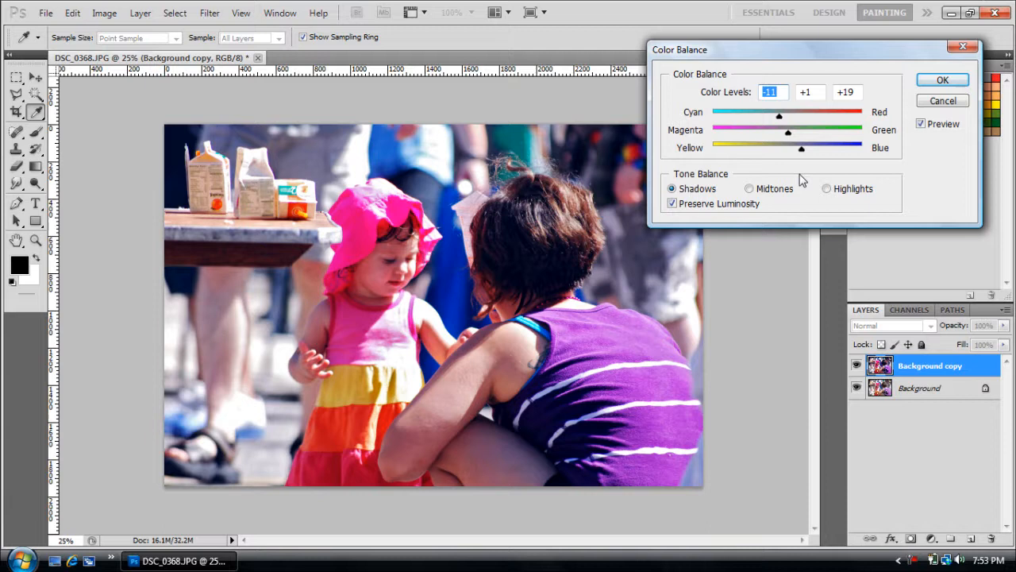
click(825, 187)
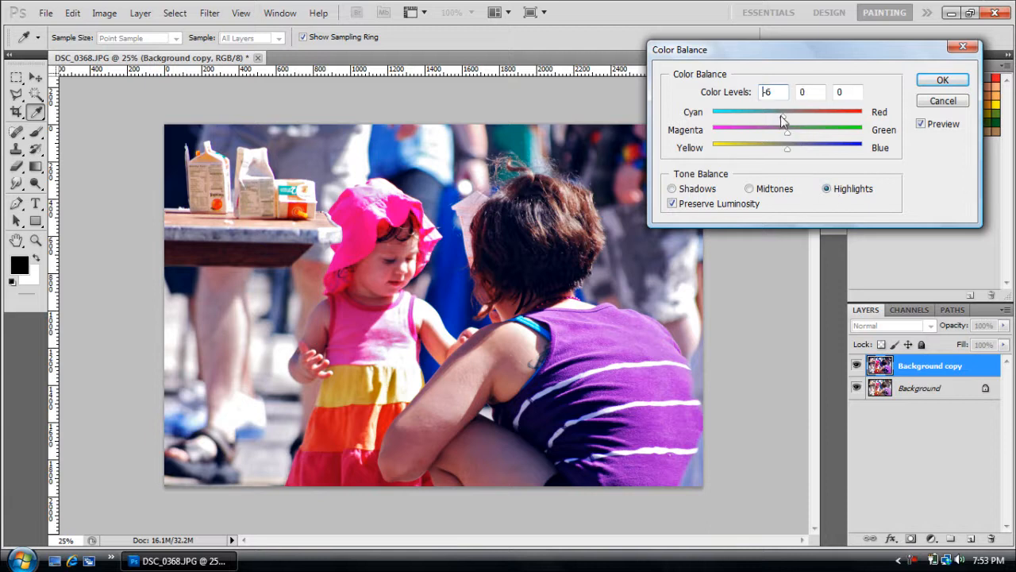
drag(787, 149, 800, 151)
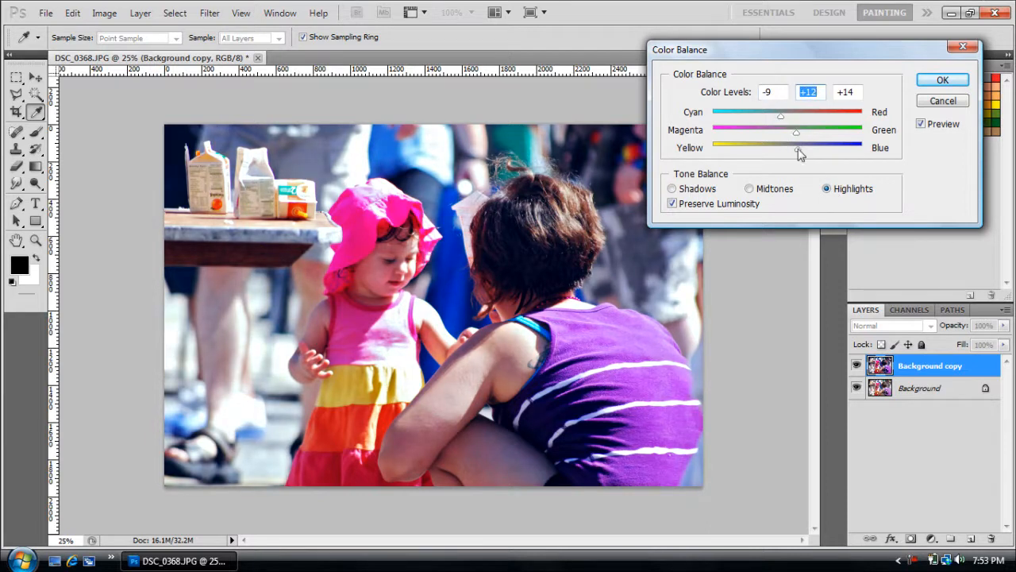
drag(797, 130, 781, 131)
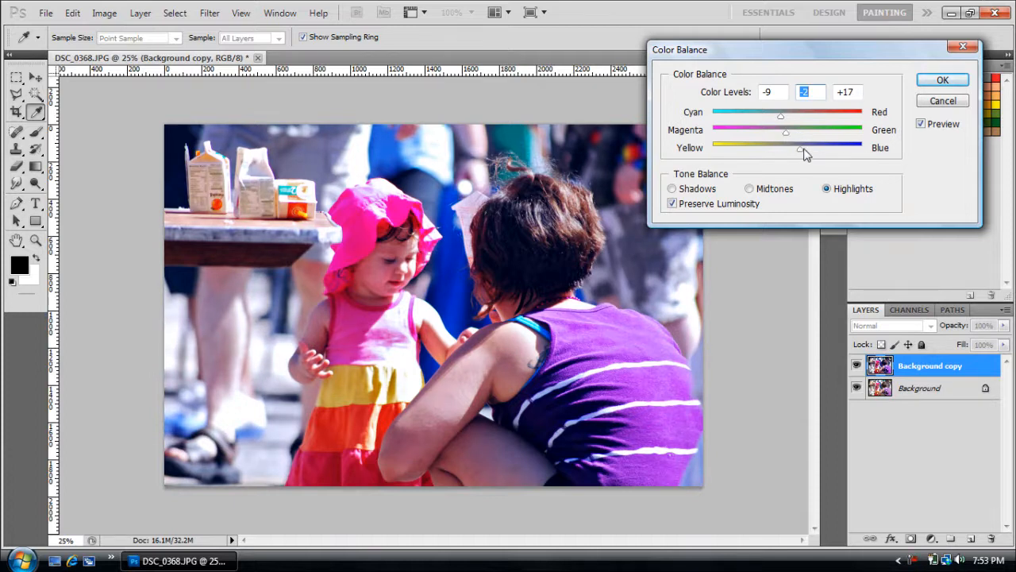
drag(805, 149, 797, 149)
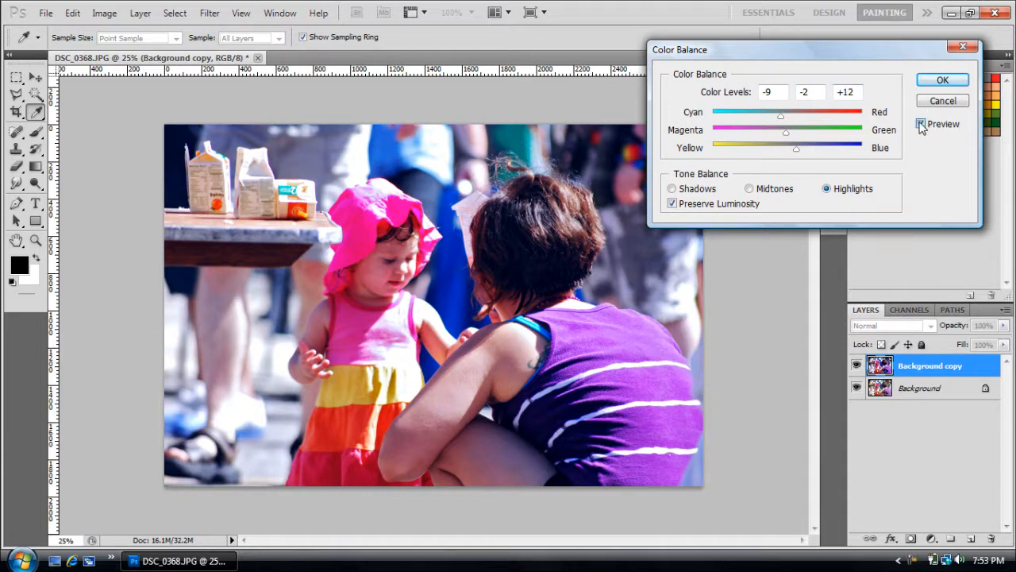
click(920, 124)
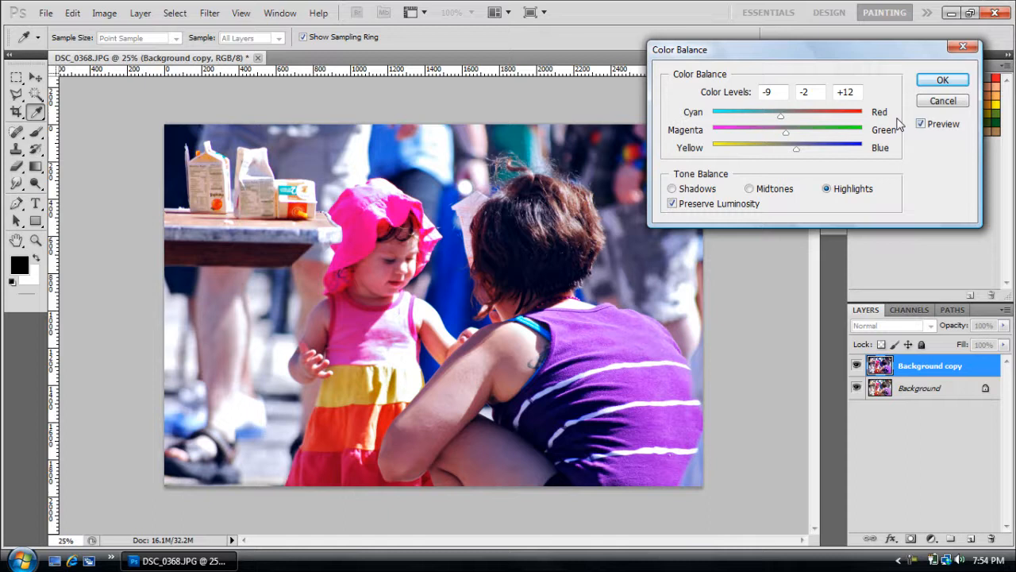
click(943, 79)
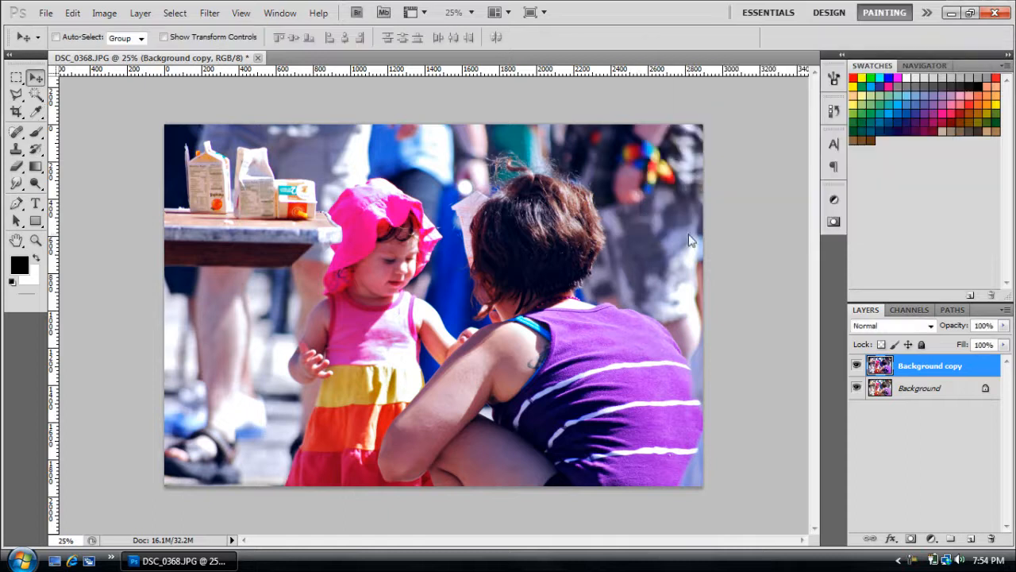
mouse_move(651, 241)
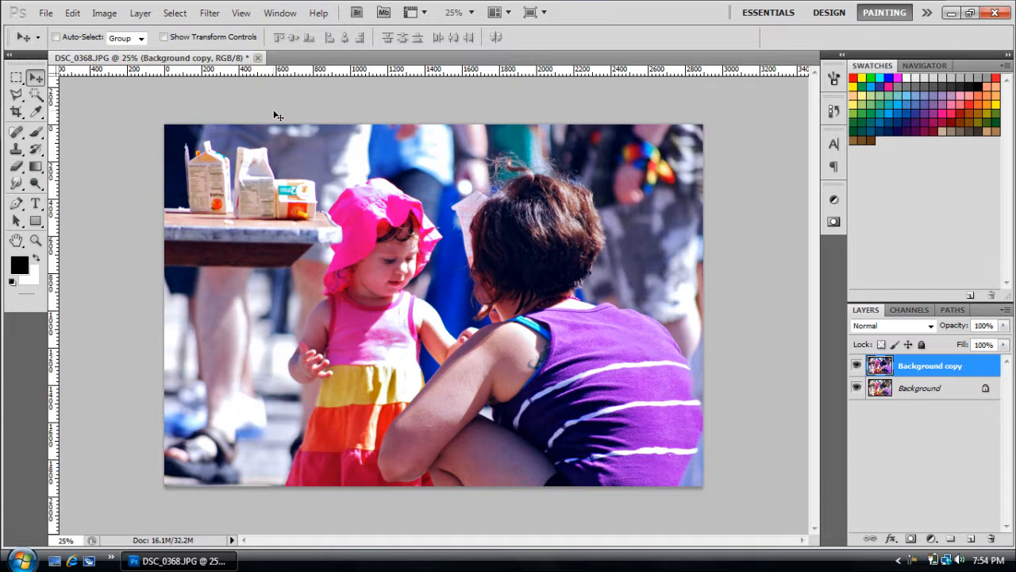
mouse_move(140, 13)
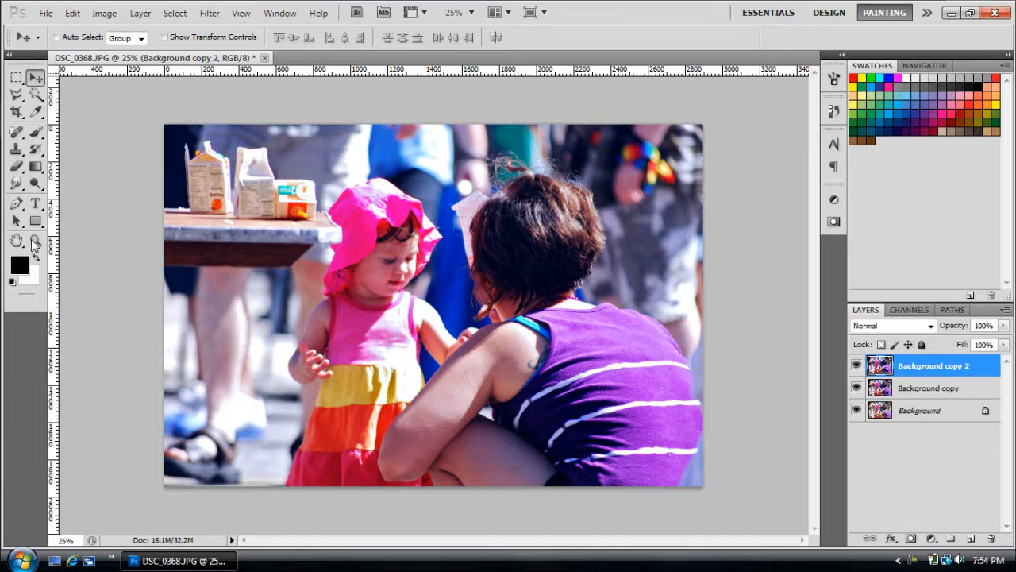
Step: Switch to the Pen tool to outline the girl on Background copy 2
click(15, 241)
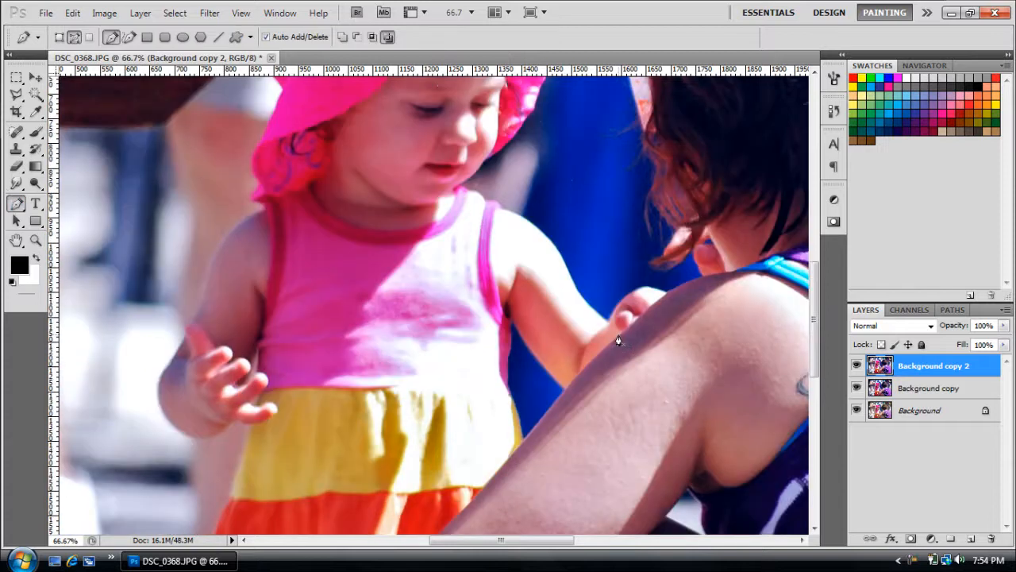
Step: Trace a Pen path around the girl and the woman's arm from hat to dress, then call up its options
scroll(down, 3)
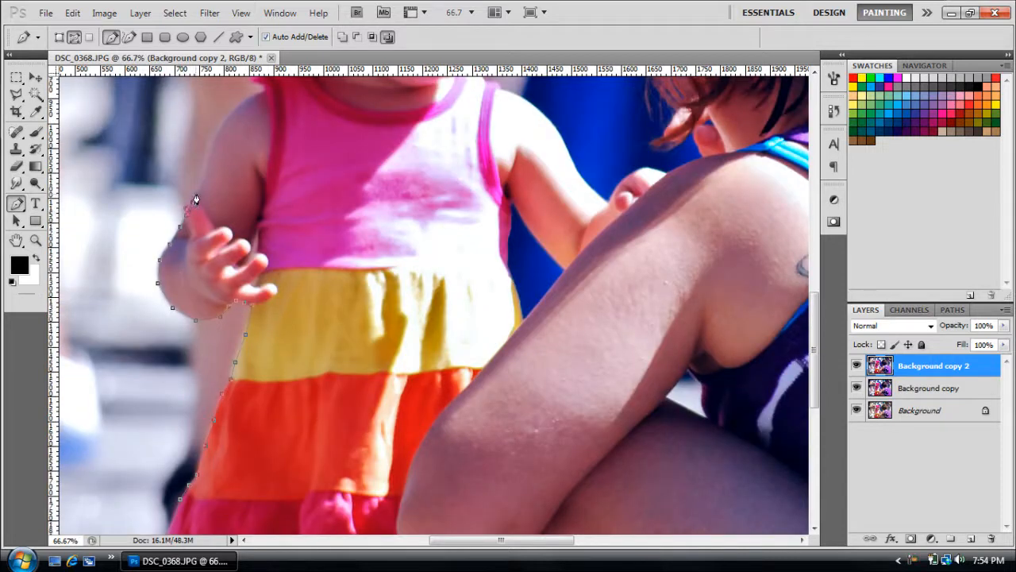
click(225, 123)
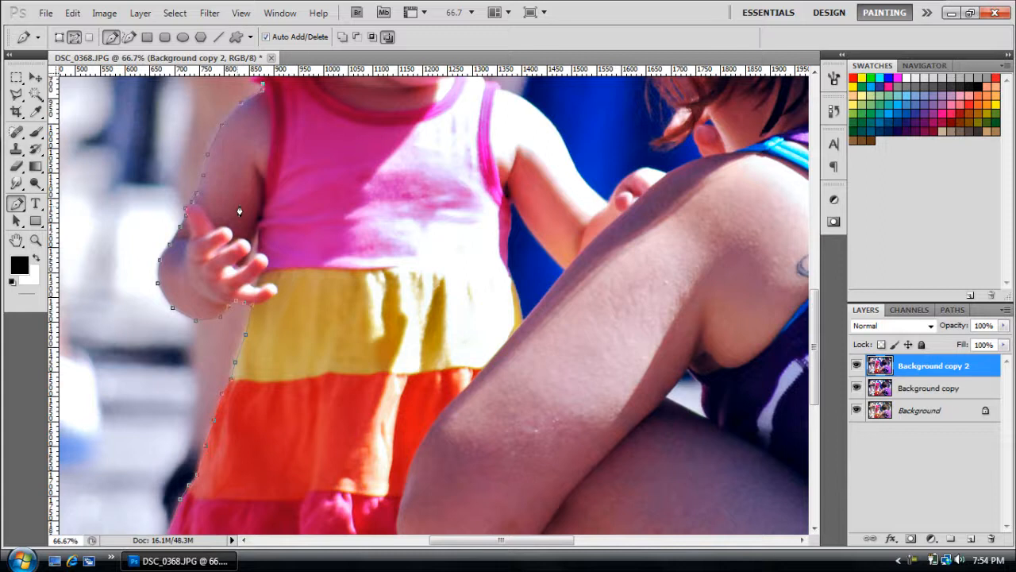
scroll(down, 3)
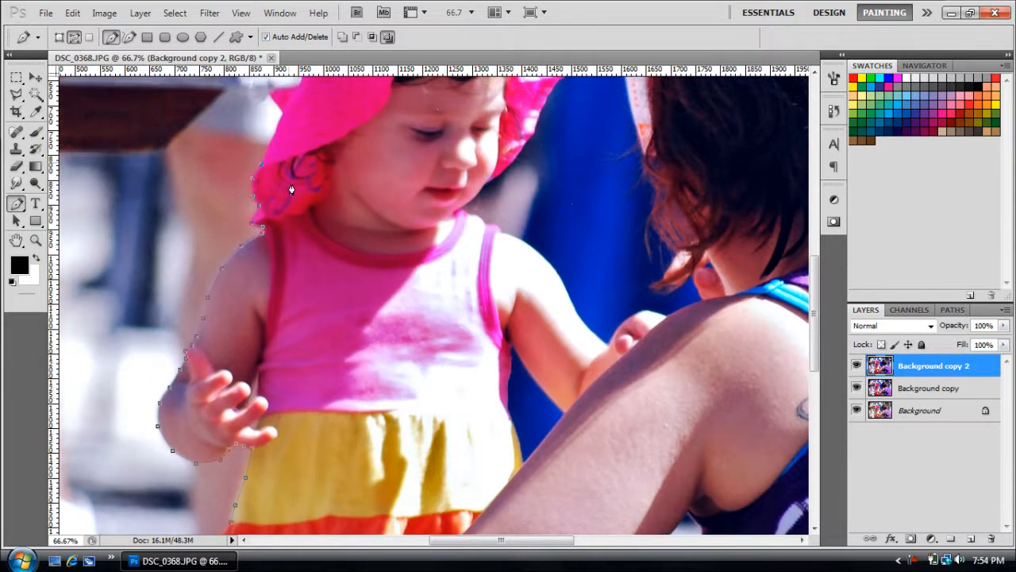
scroll(down, 3)
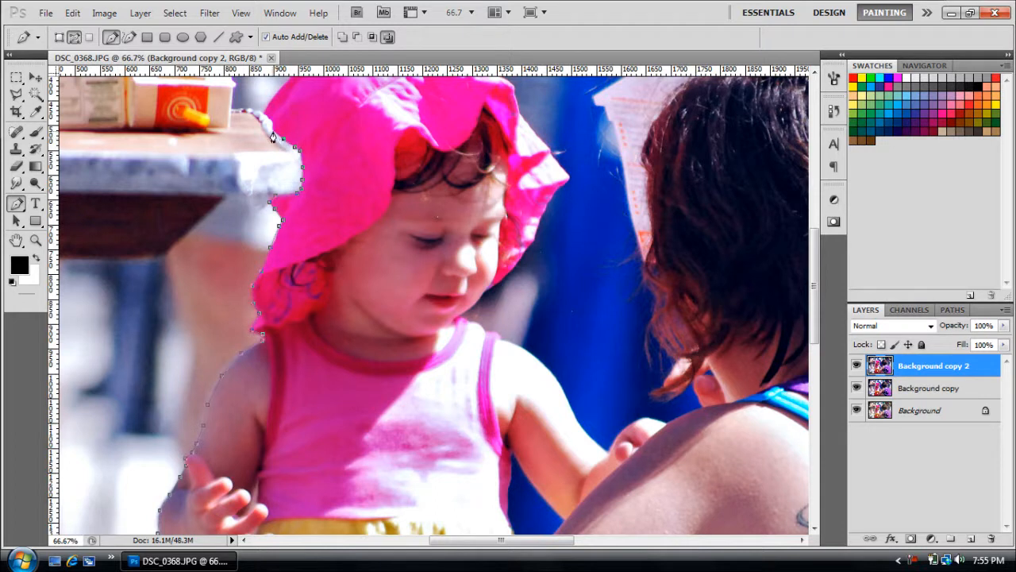
mouse_move(264, 119)
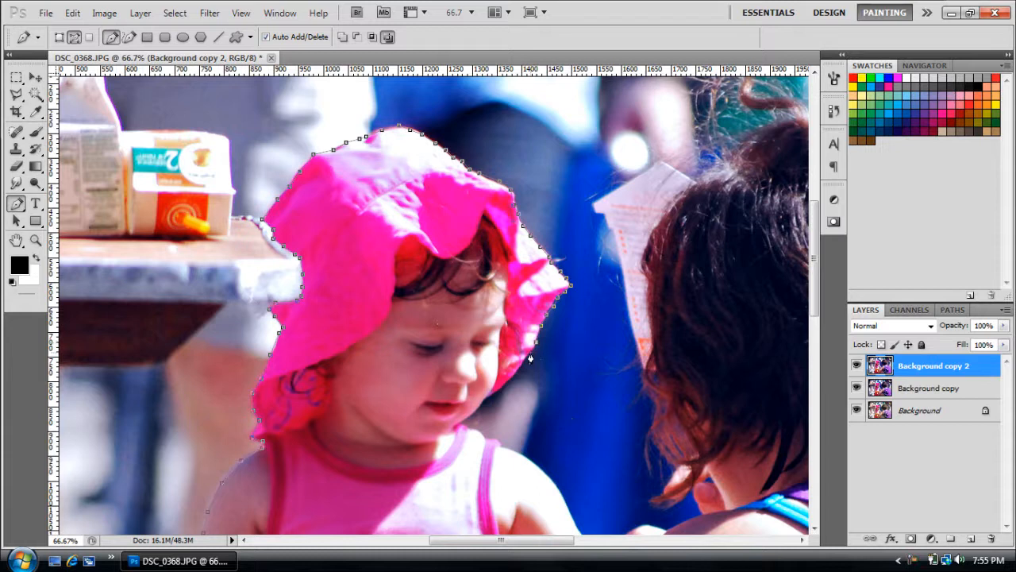
mouse_move(521, 386)
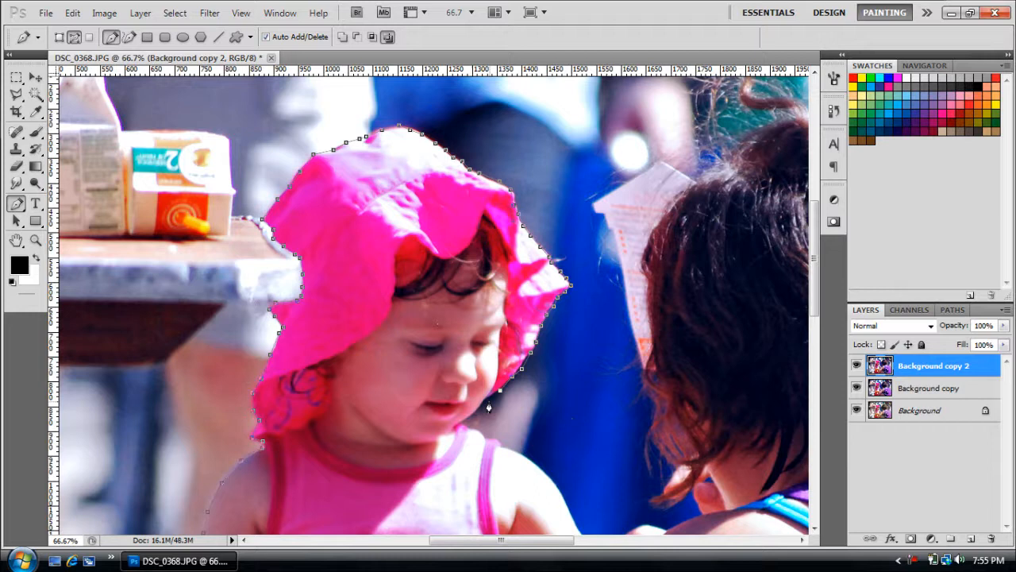
mouse_move(468, 421)
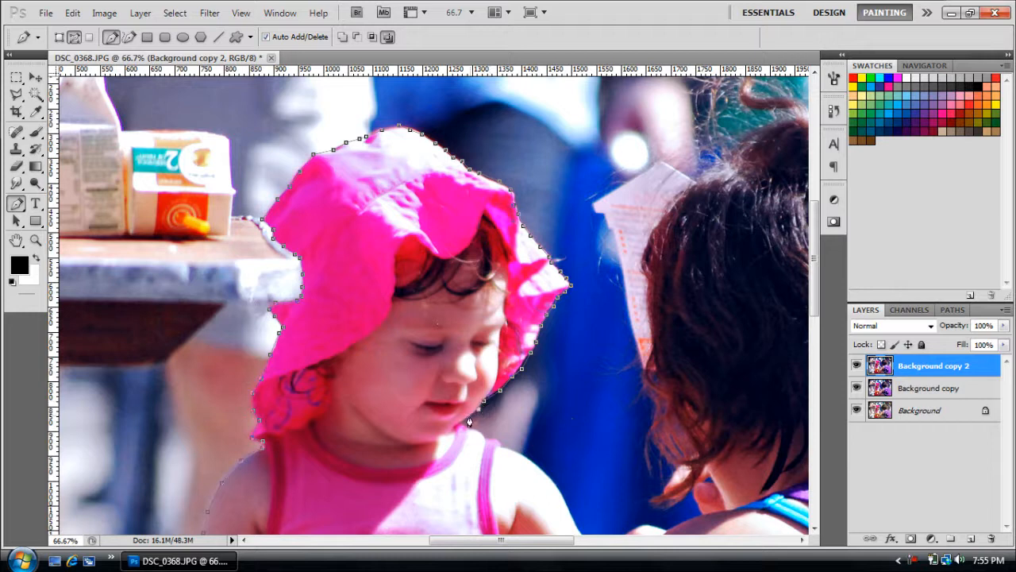
mouse_move(480, 436)
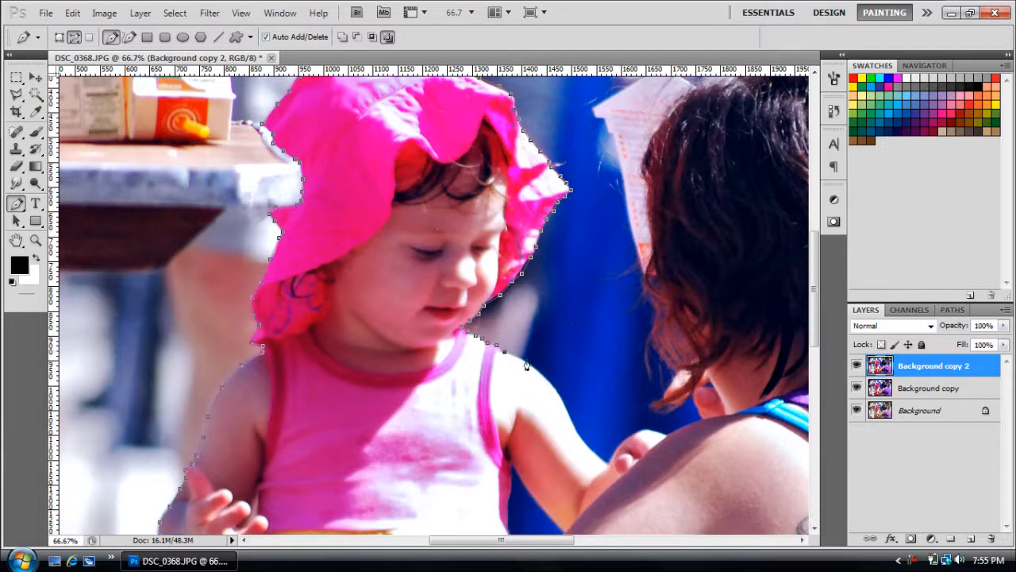
scroll(down, 3)
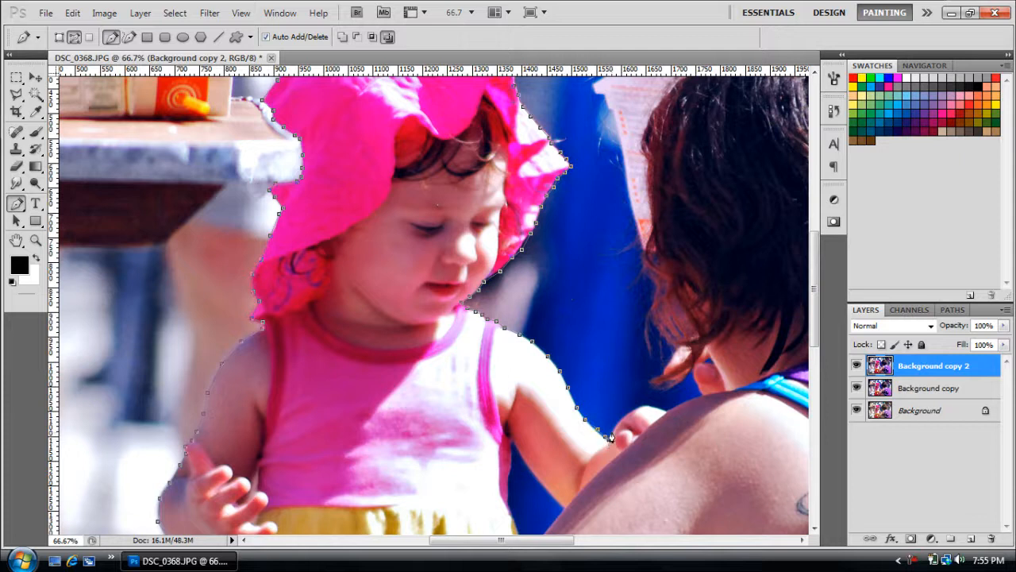
mouse_move(633, 413)
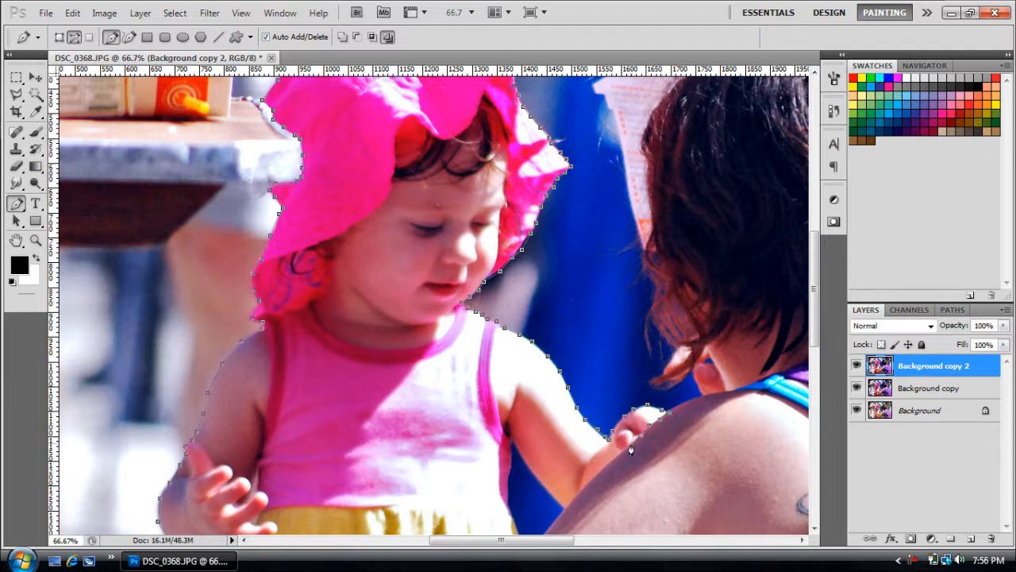
mouse_move(618, 463)
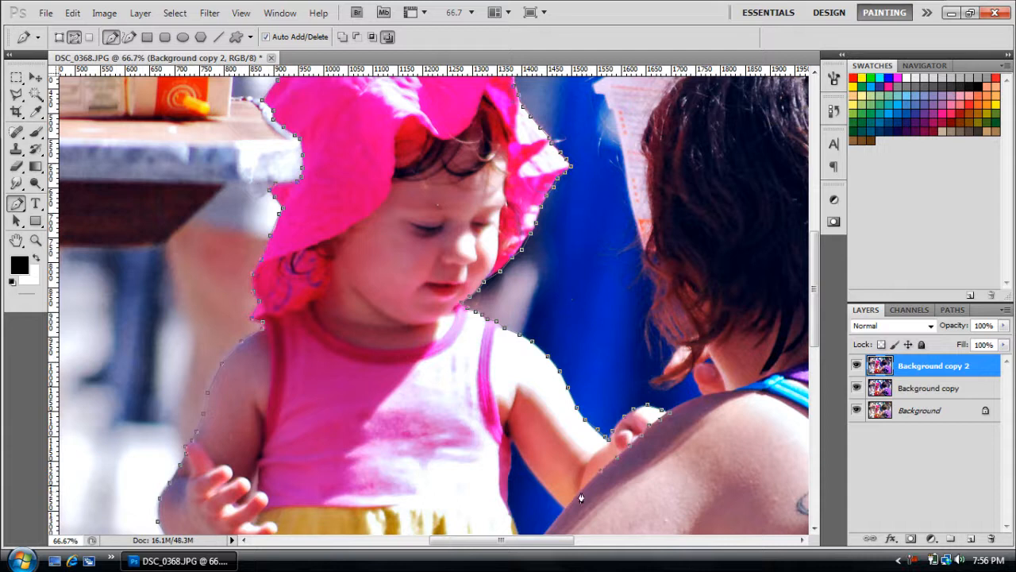
mouse_move(556, 508)
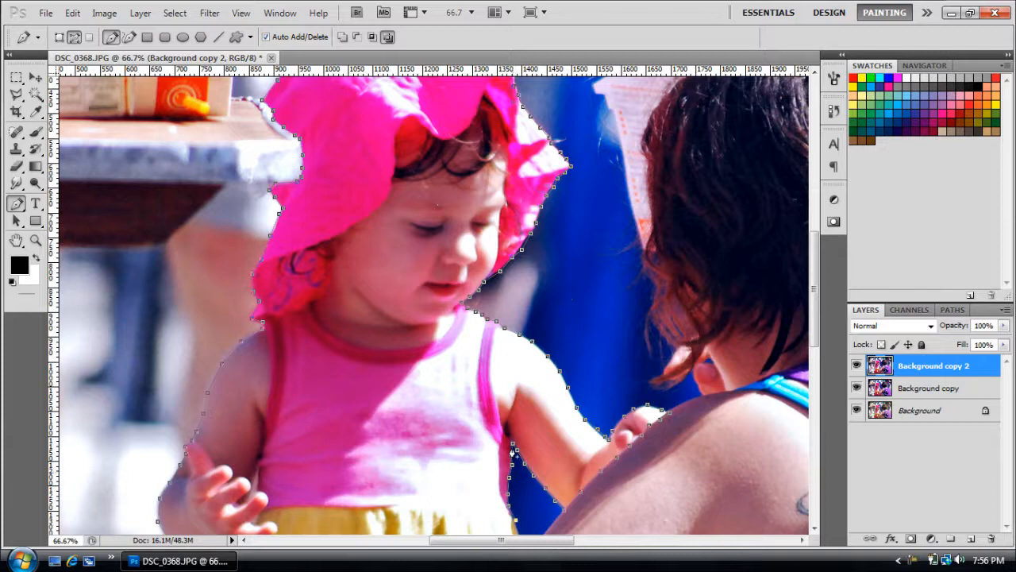
scroll(down, 3)
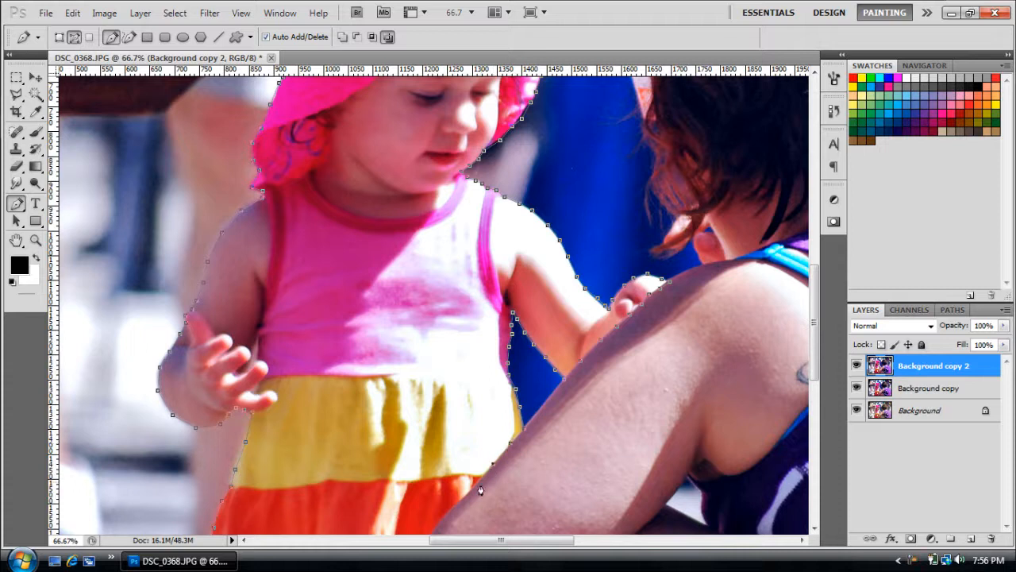
scroll(down, 3)
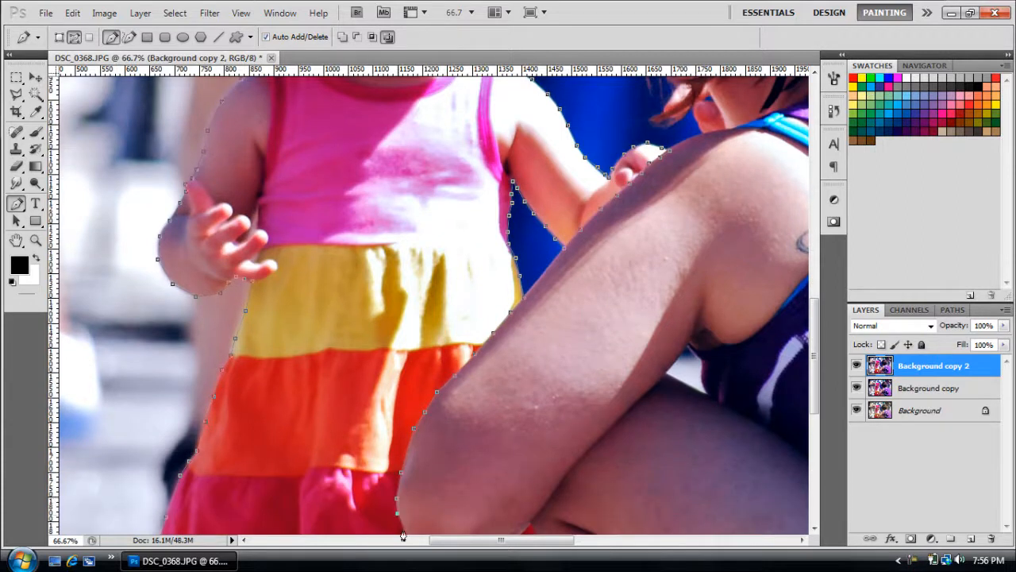
scroll(down, 3)
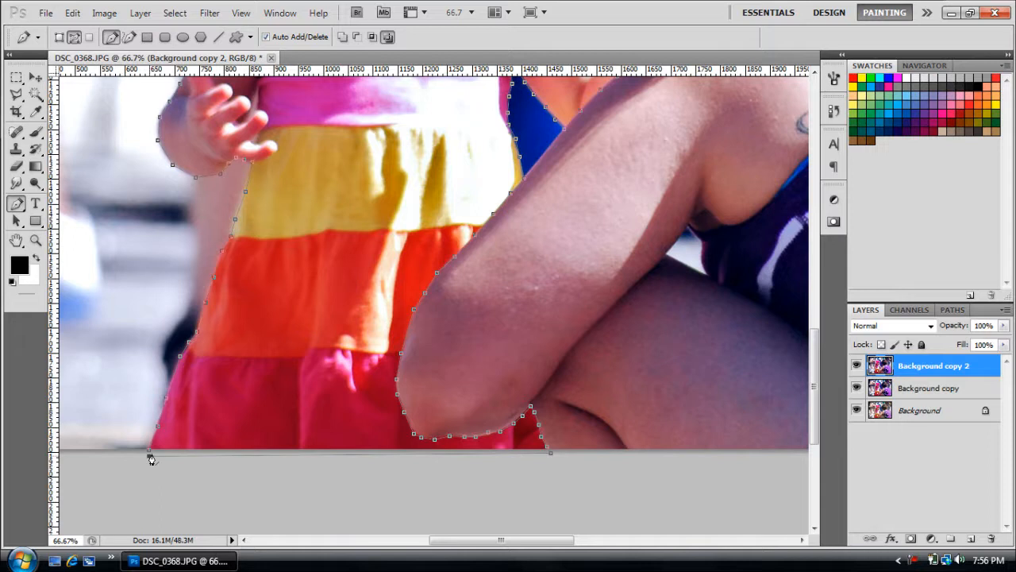
right_click(151, 458)
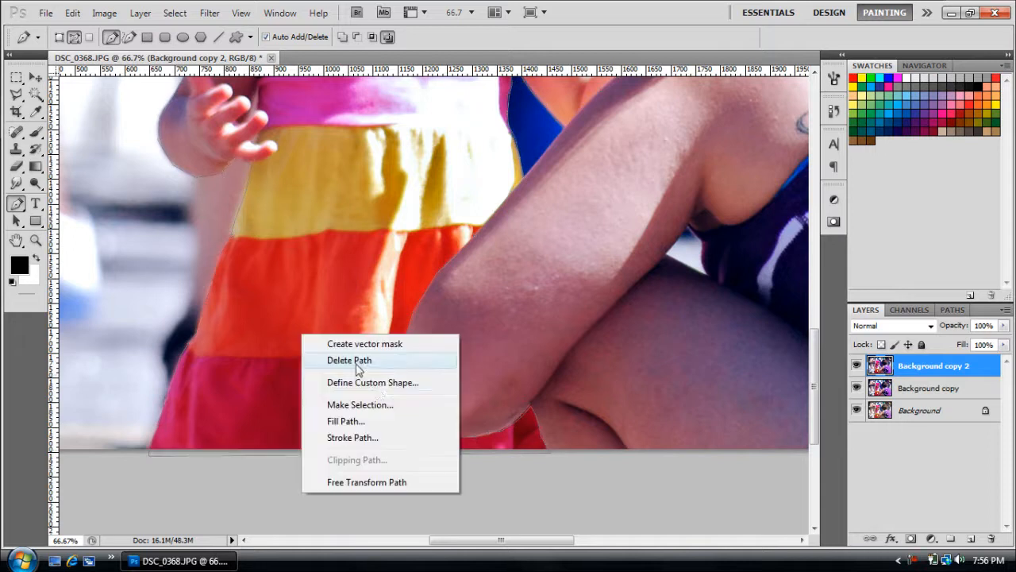
Step: Make a selection from the path, fit the image on screen, and invert it to select the background
click(359, 404)
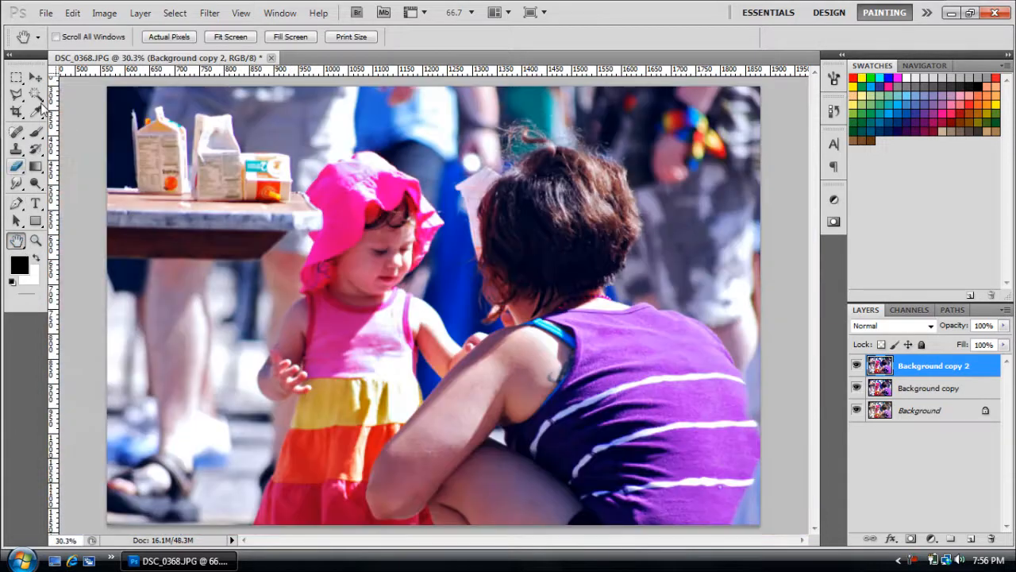
click(15, 78)
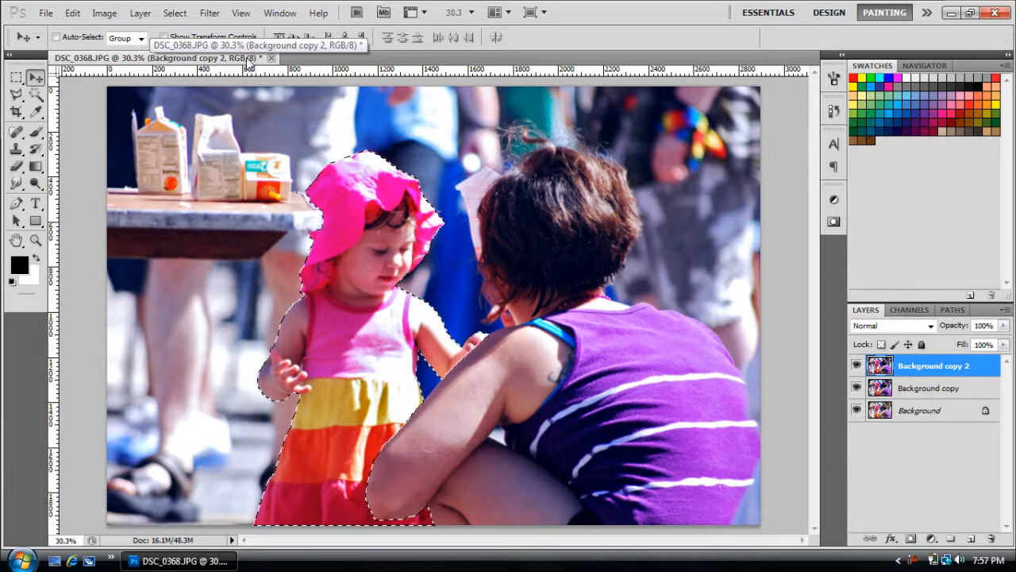
click(175, 13)
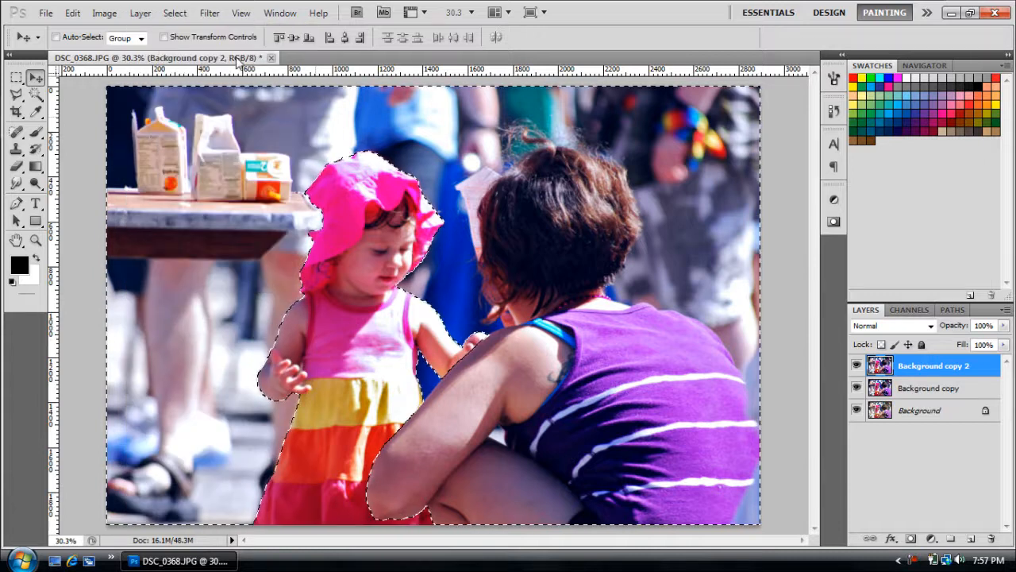
click(209, 12)
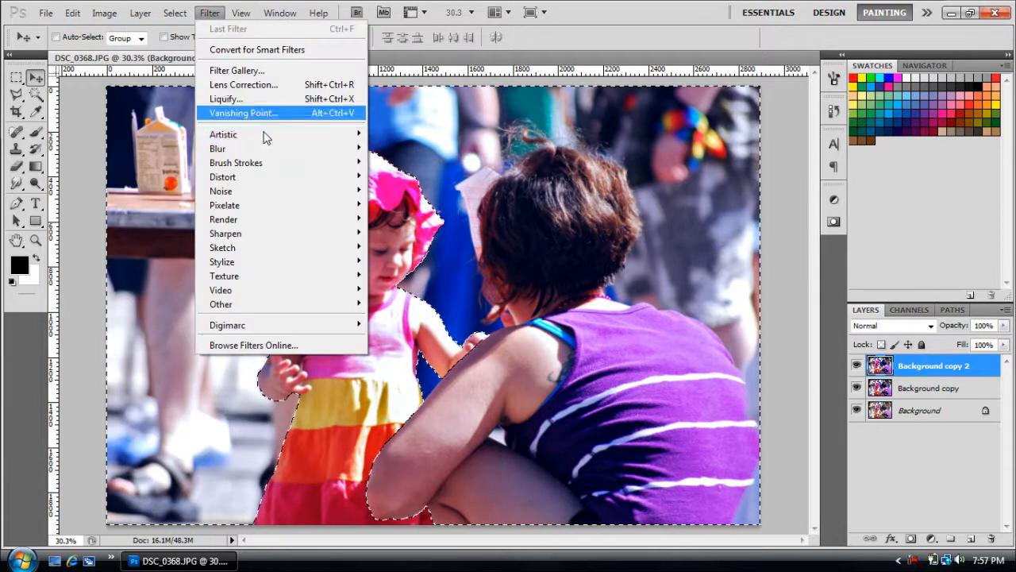
mouse_move(218, 149)
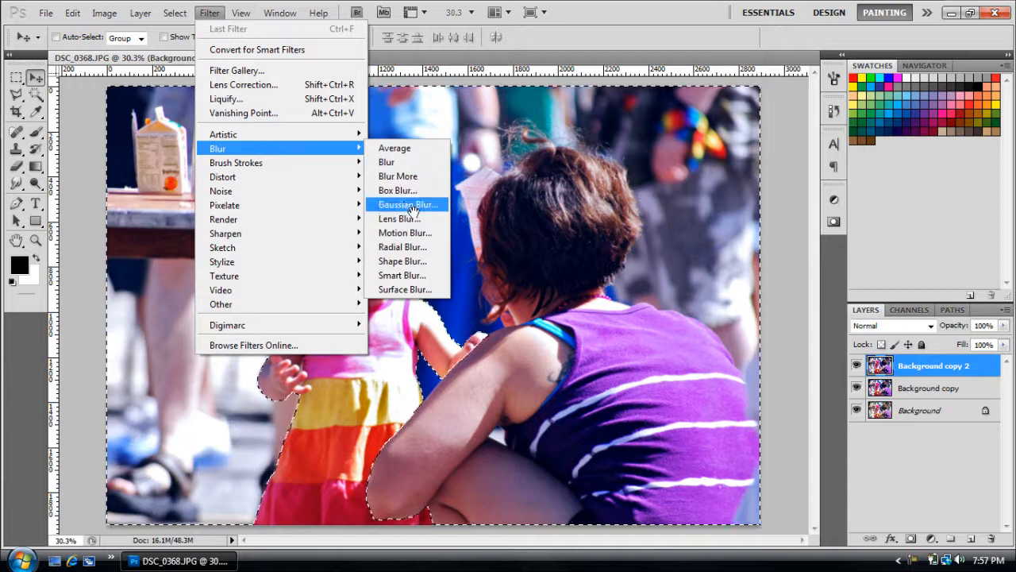
Step: Apply a Gaussian Blur to the selected background so only the girl stays sharp
click(406, 204)
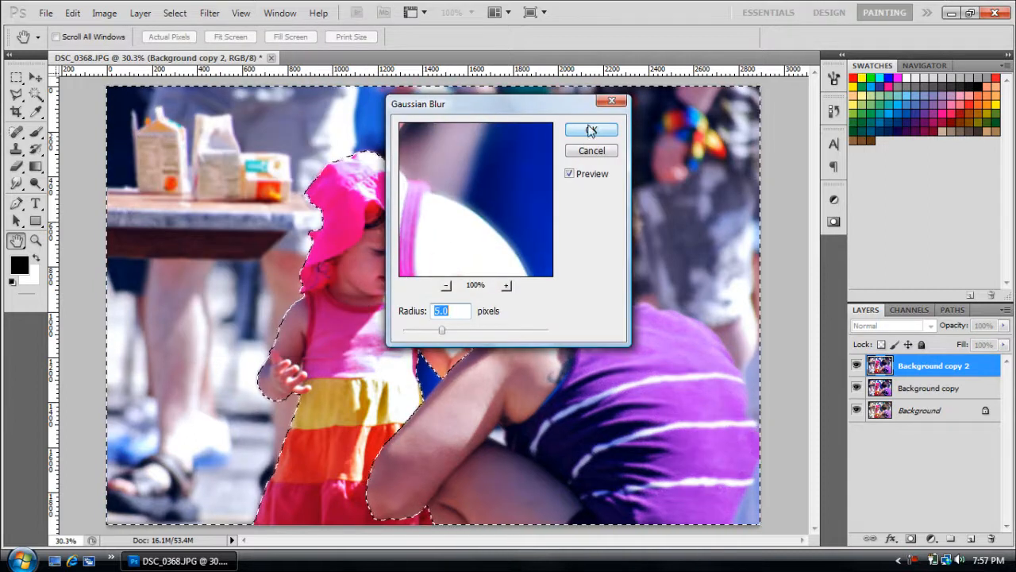
click(590, 130)
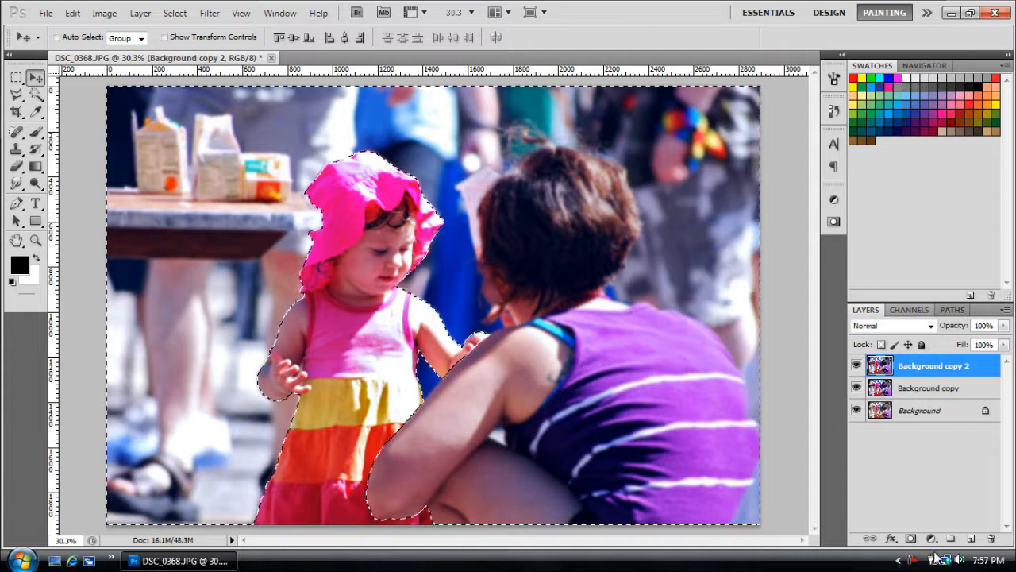
click(930, 538)
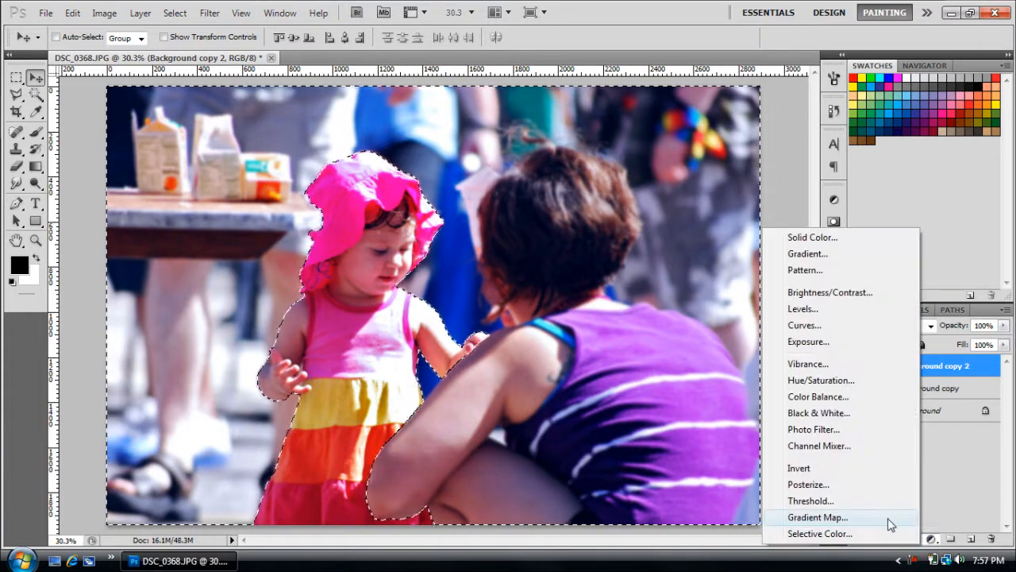
Step: Add a masked Gradient Map adjustment layer turning the background black and white
click(817, 518)
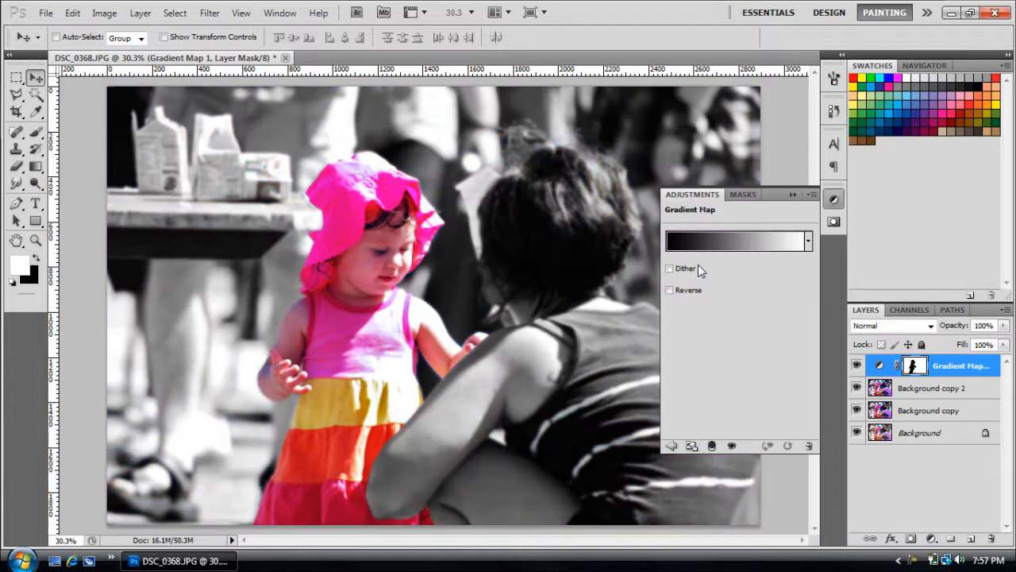
mouse_move(663, 245)
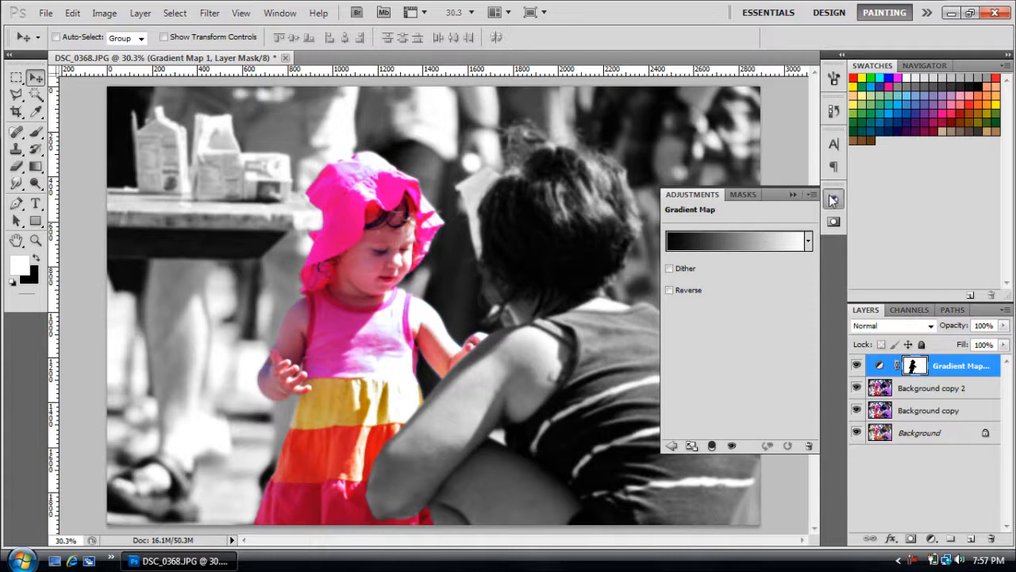
click(834, 199)
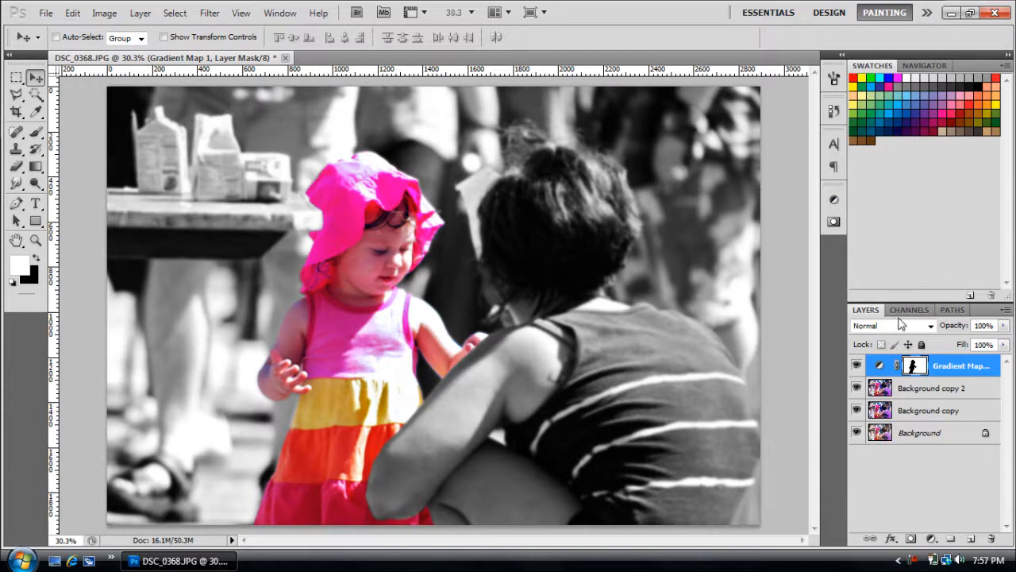
click(140, 12)
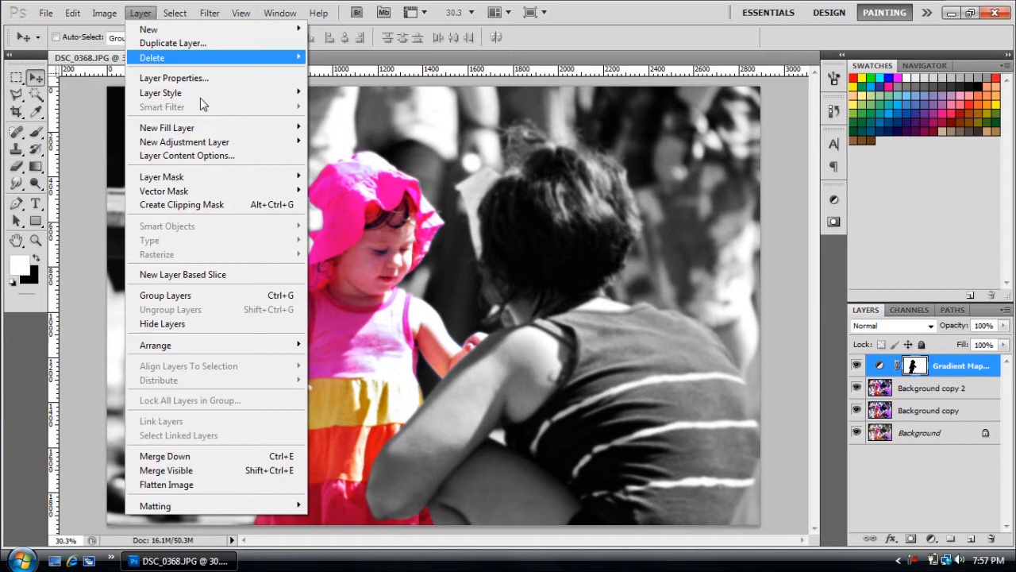
mouse_move(184, 141)
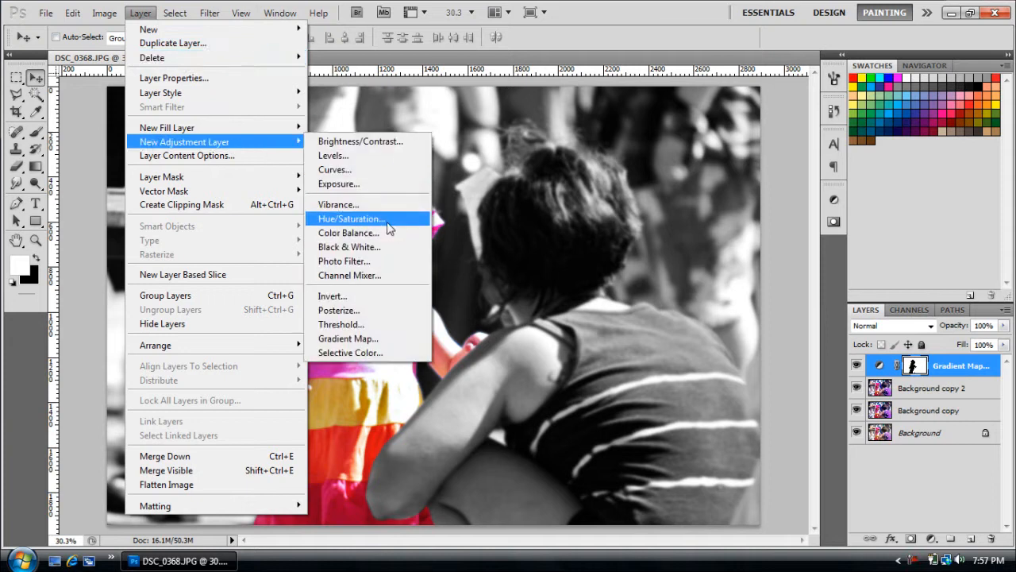
mouse_move(267, 175)
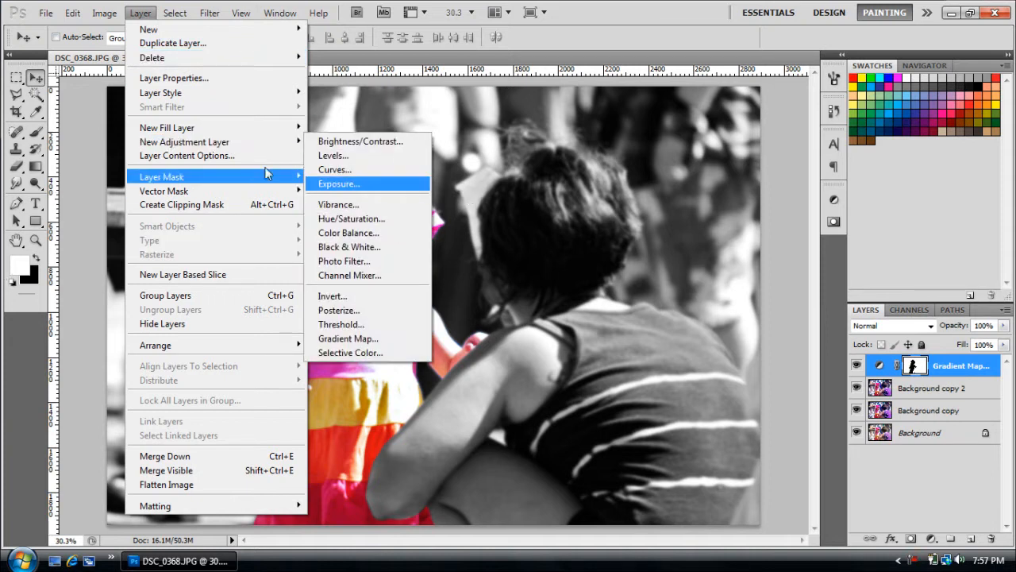
mouse_move(185, 141)
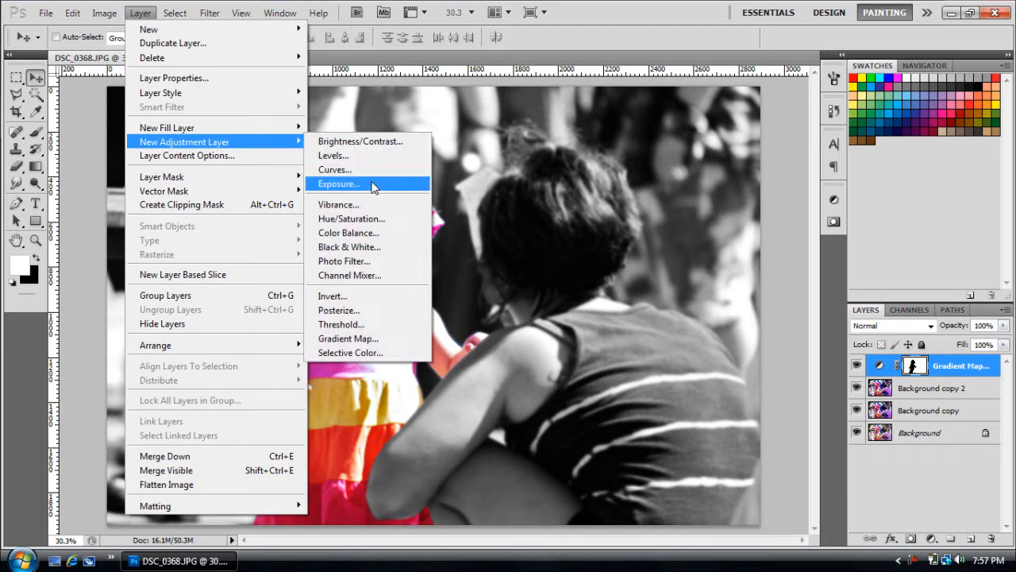
mouse_move(374, 247)
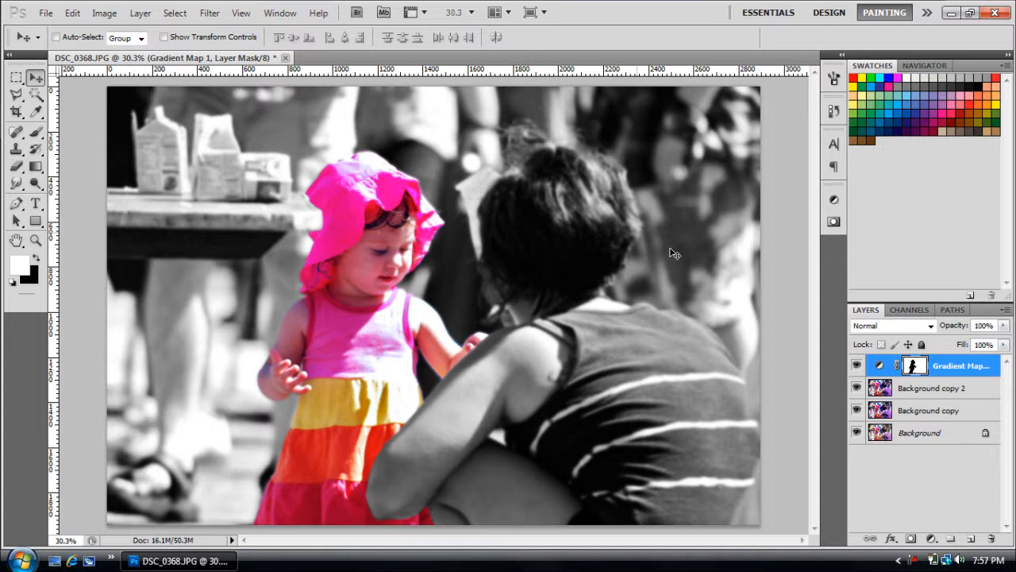
mouse_move(886, 378)
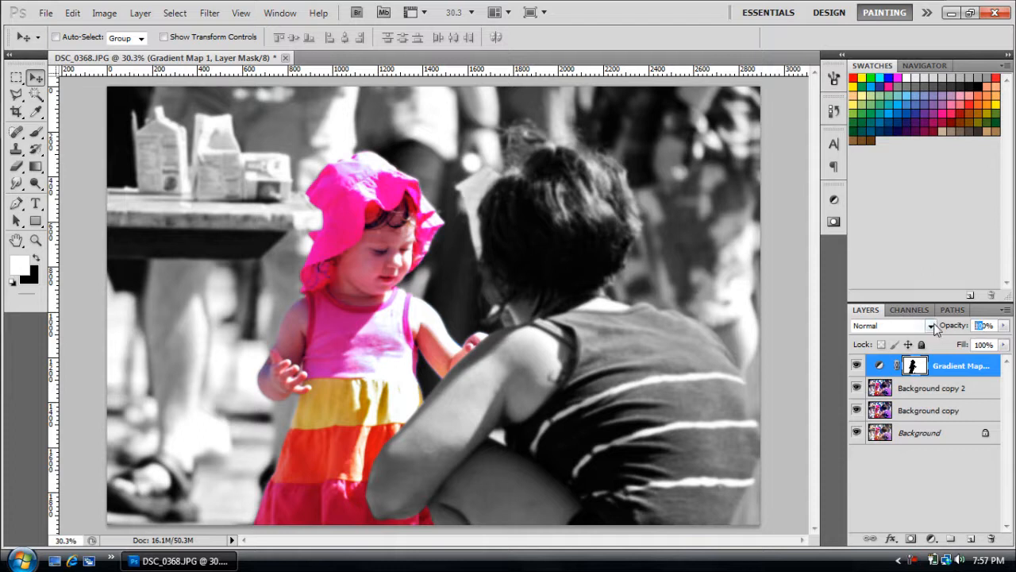
mouse_move(997, 399)
text(75)
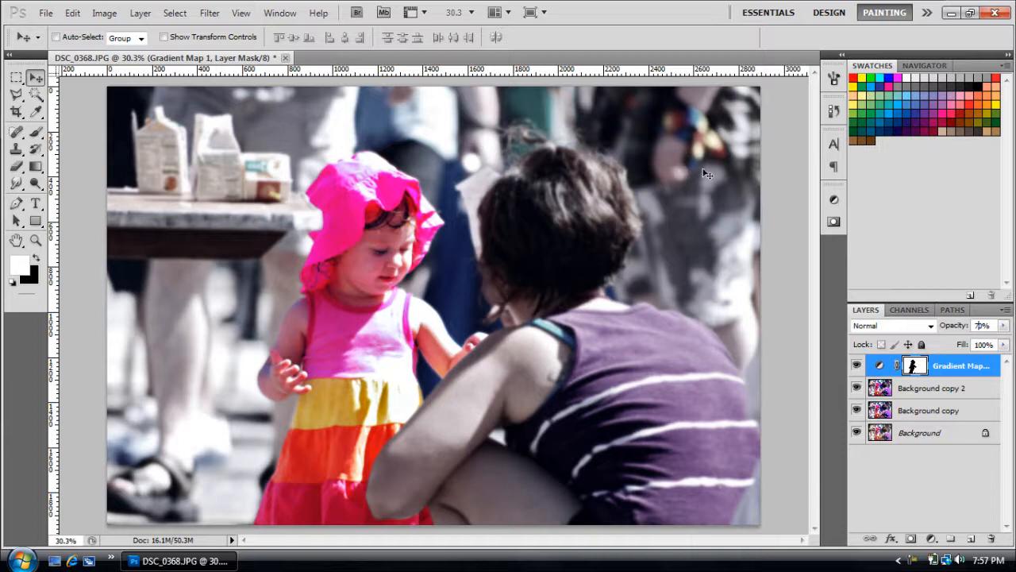
mouse_move(696, 335)
text(70)
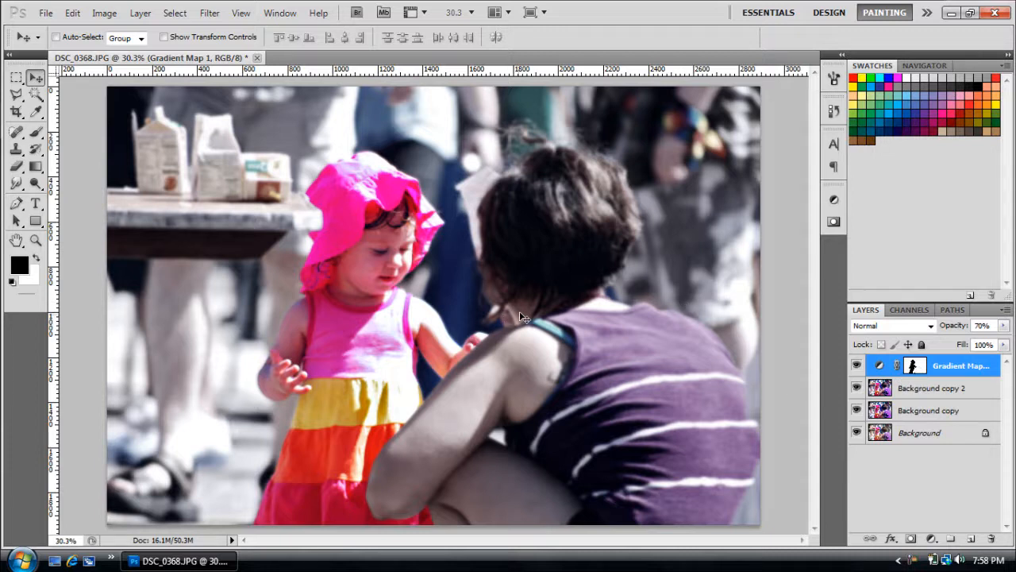
mouse_move(940, 395)
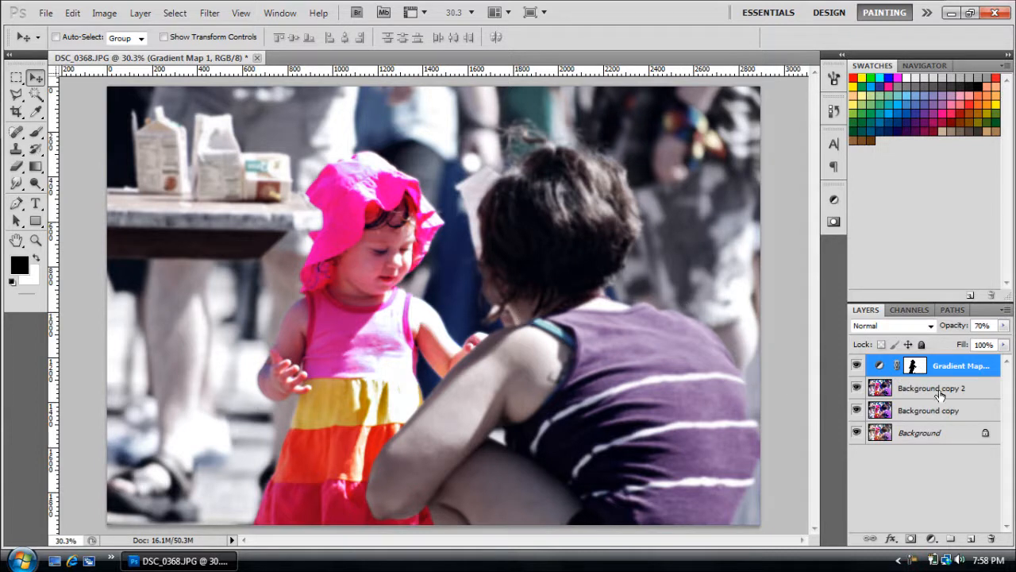
Step: Merge the Gradient Map layer down and reload the saved selection around the girl
click(933, 388)
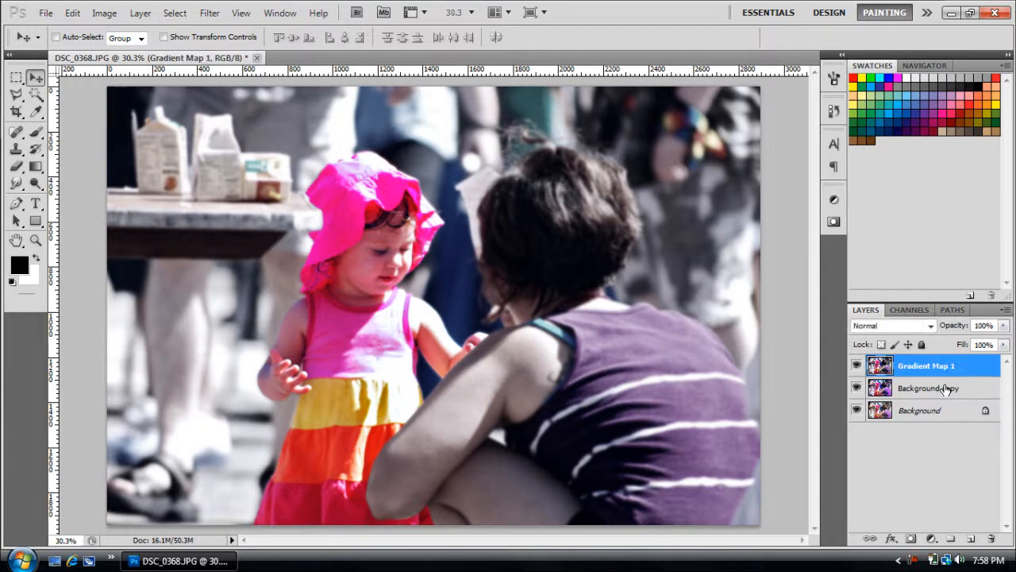
click(175, 12)
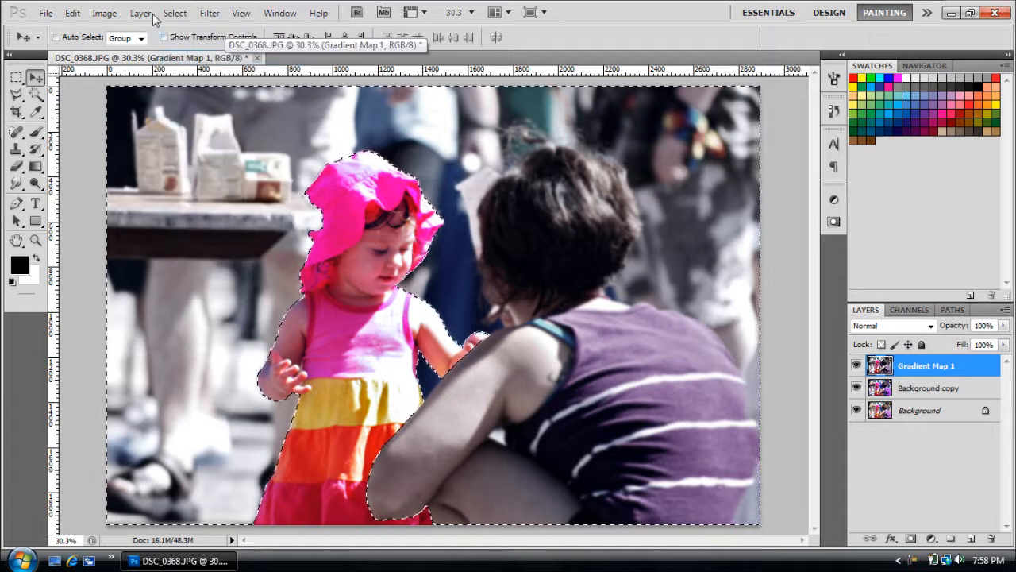
click(175, 13)
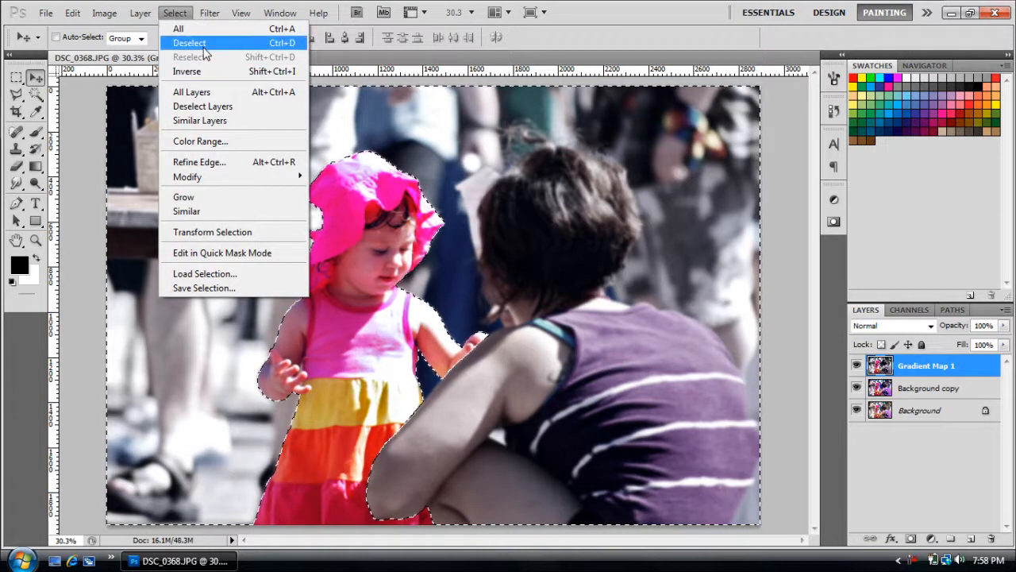
click(189, 43)
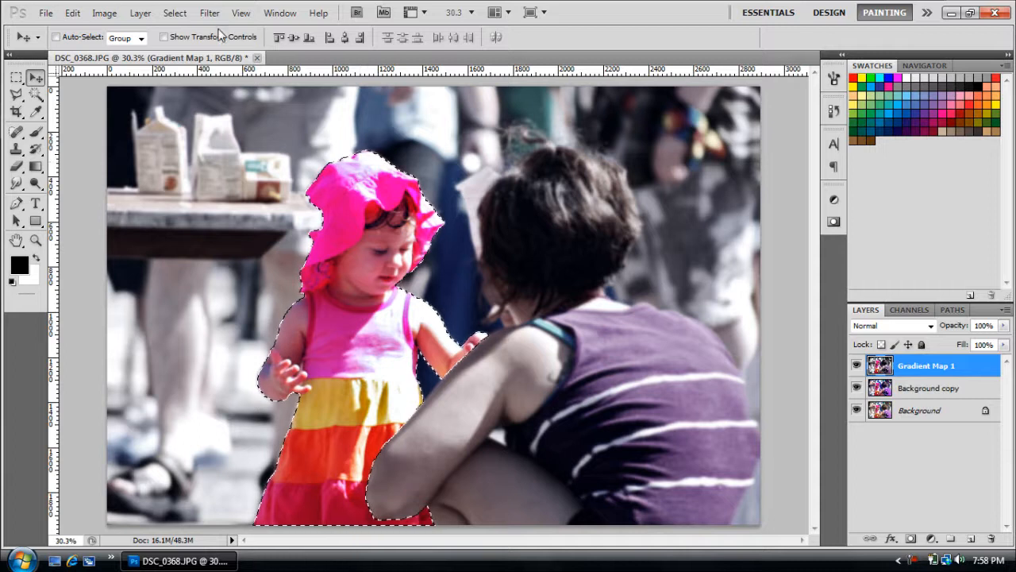
Step: Start a new Hue/Saturation adjustment layer from the Layer menu
click(139, 12)
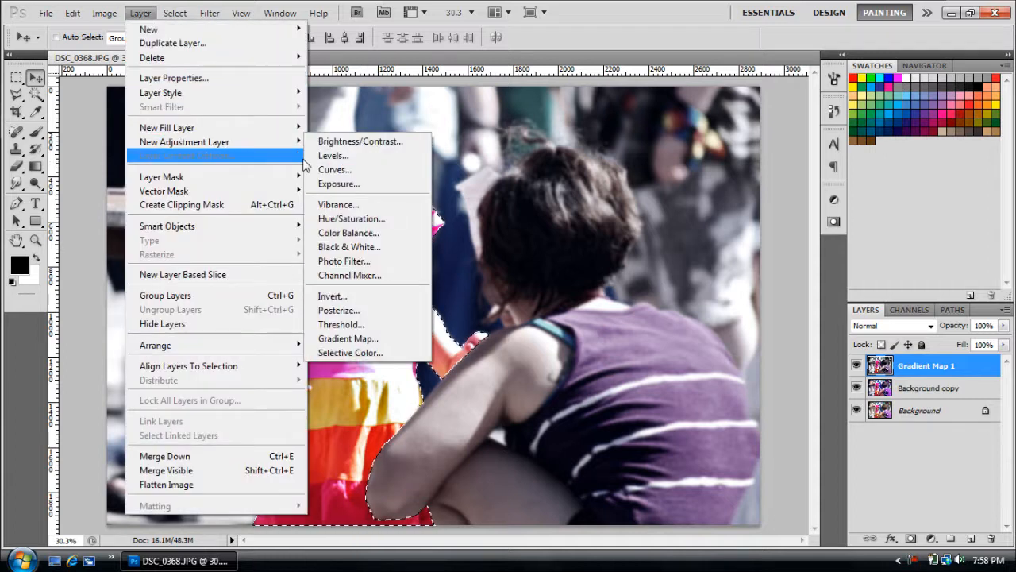
click(351, 219)
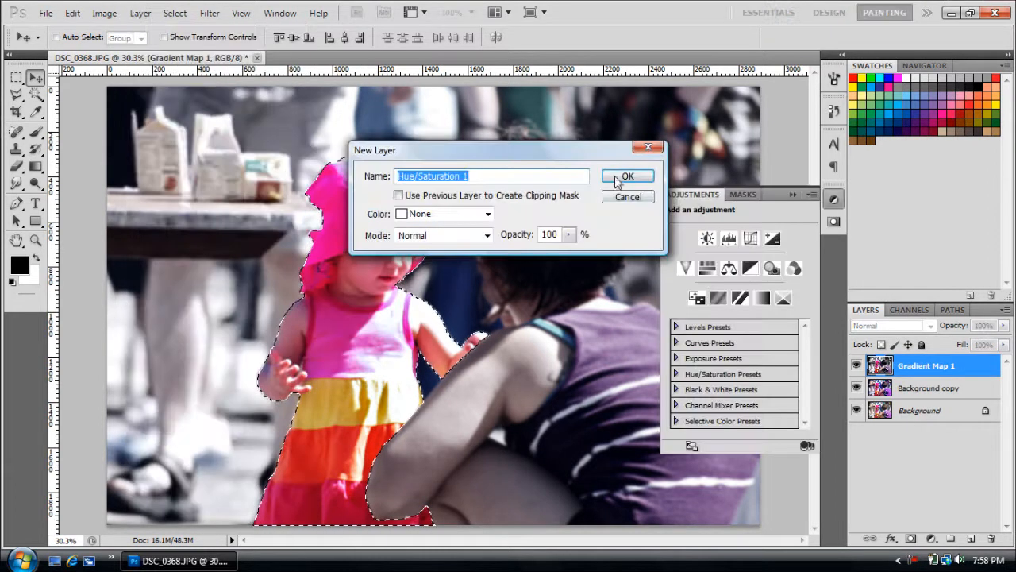
Step: Create Hue/Saturation 1 masked to the girl, nudge saturation down, and merge it down
click(627, 175)
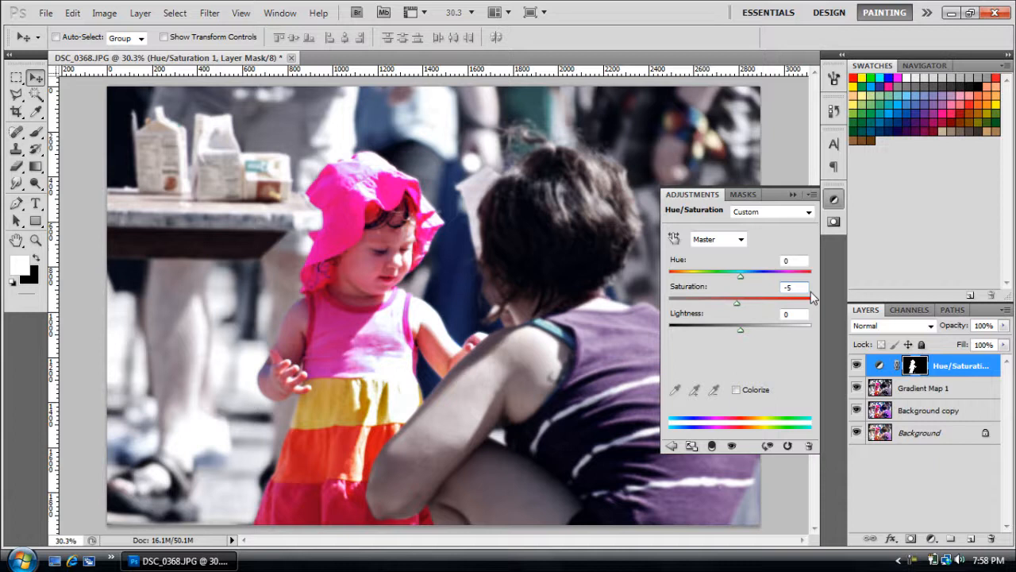
click(832, 198)
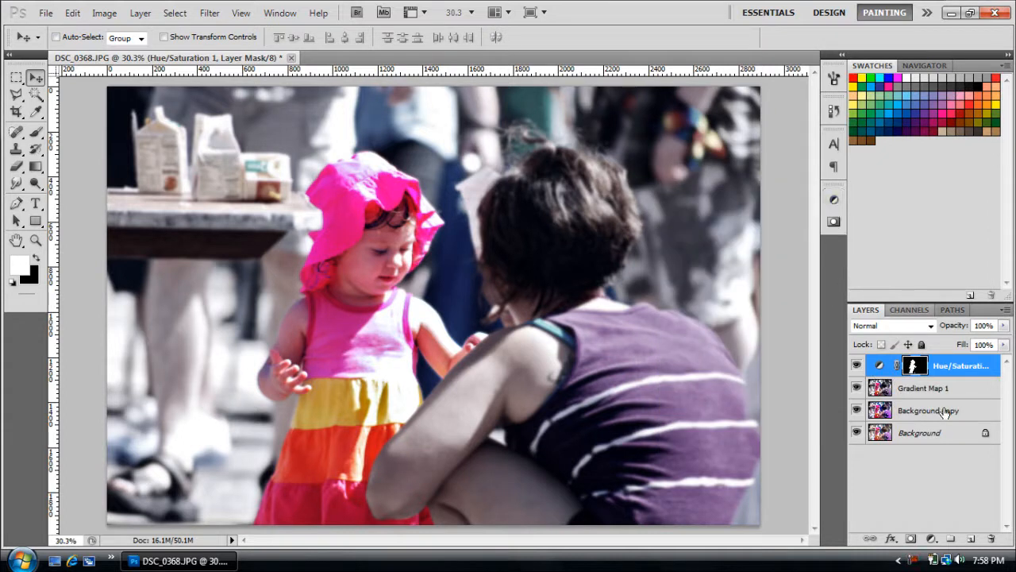
click(924, 388)
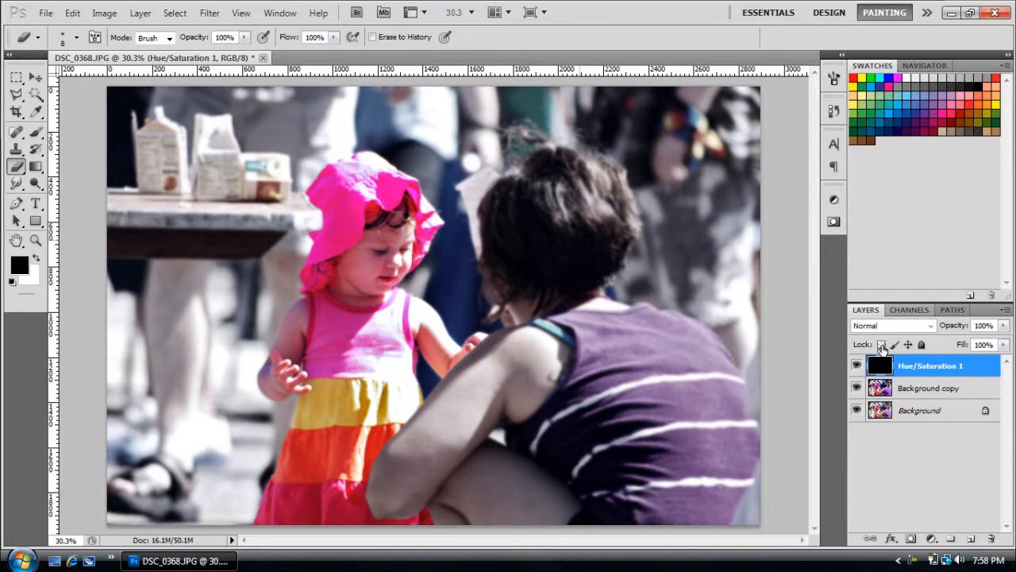
click(858, 365)
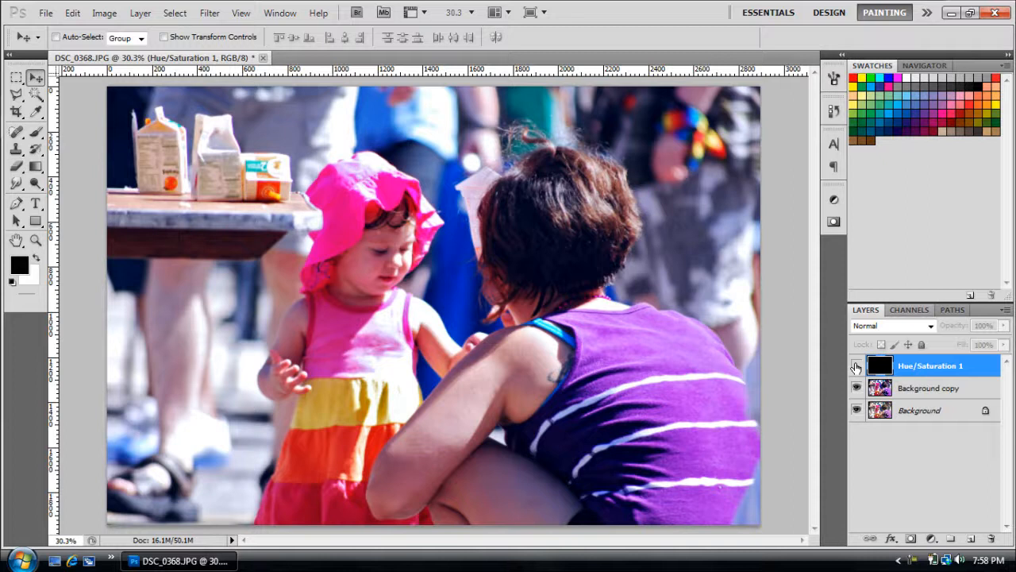
click(857, 366)
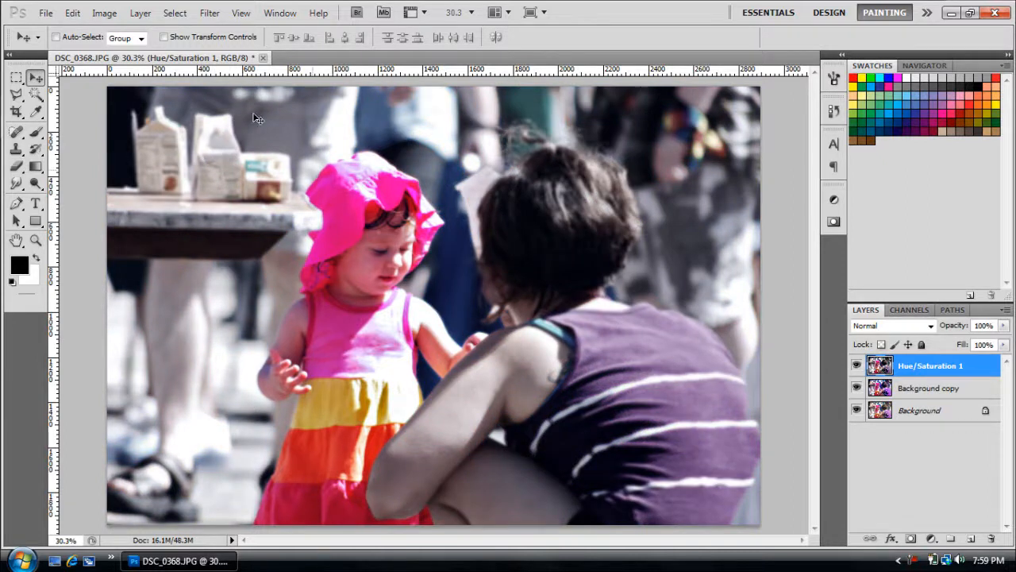
mouse_move(268, 234)
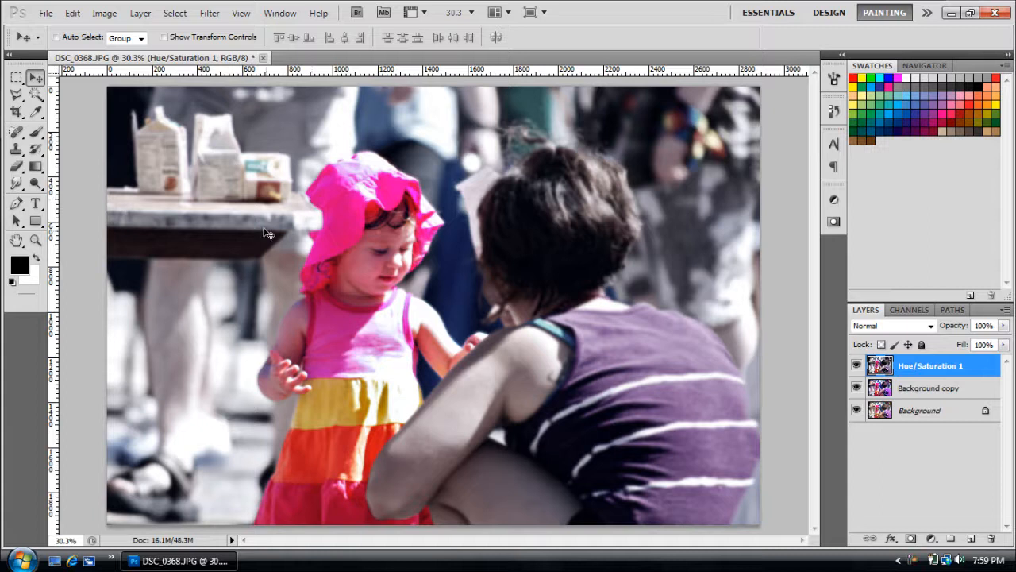
mouse_move(415, 328)
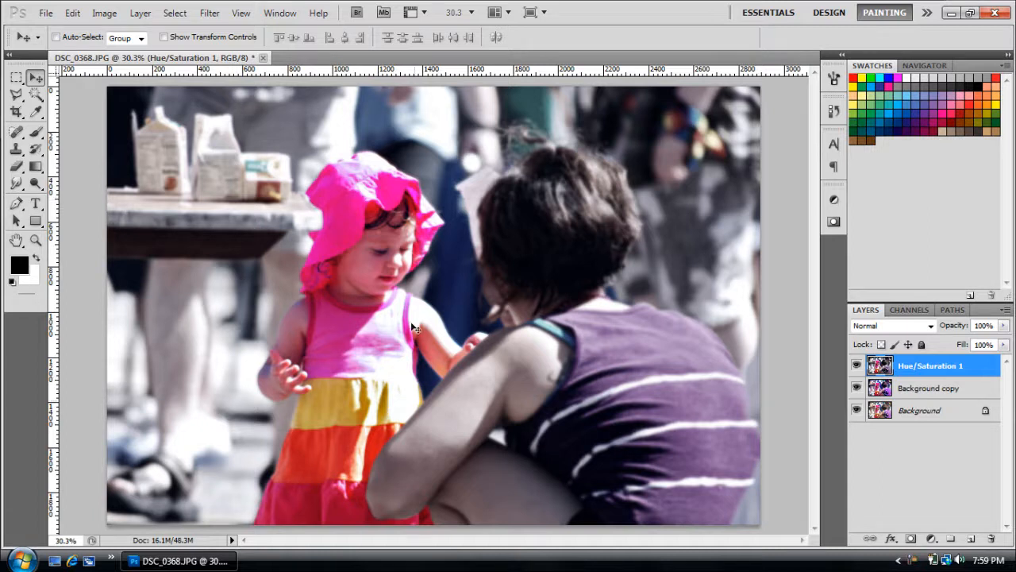
mouse_move(340, 225)
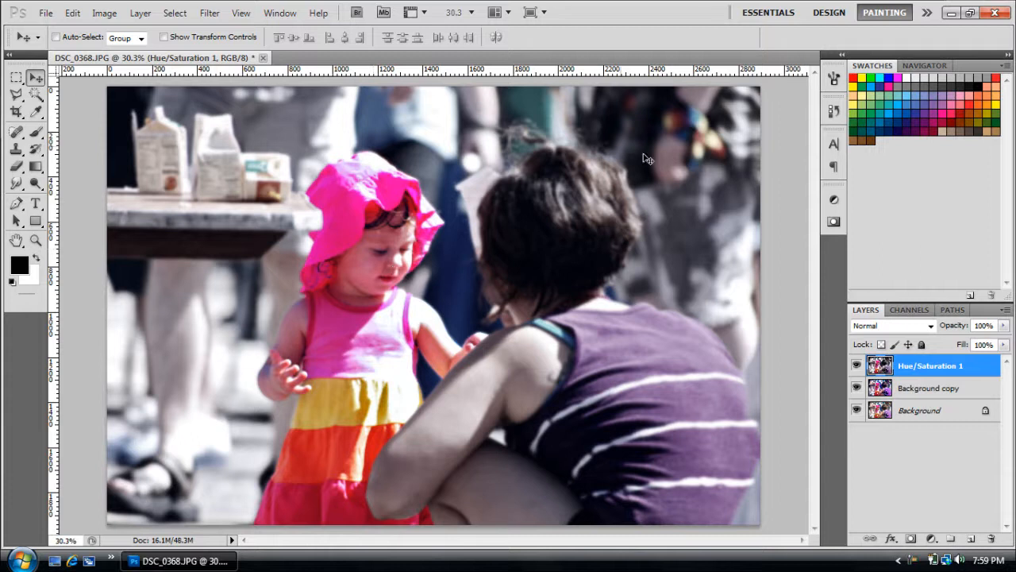
mouse_move(473, 89)
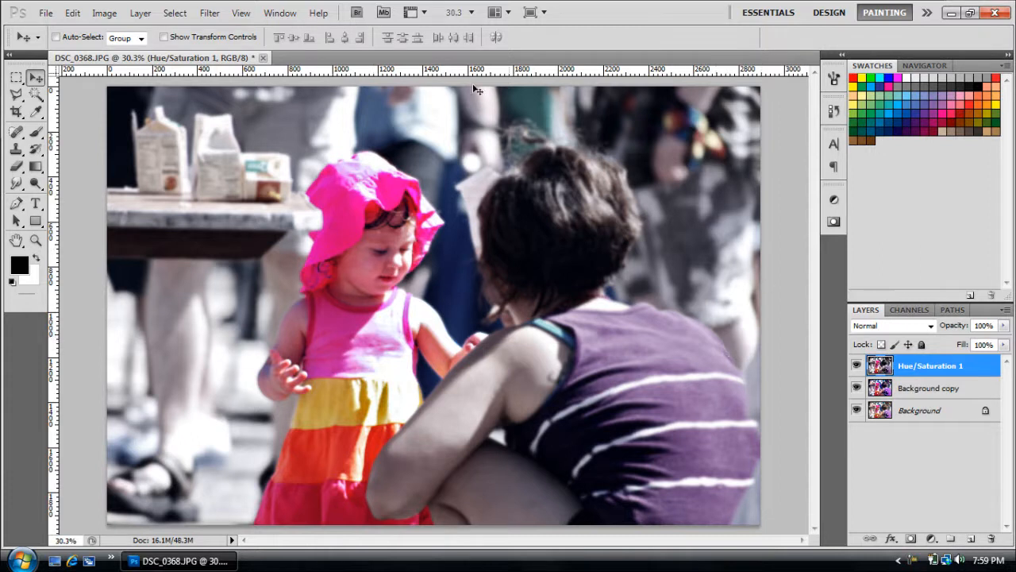
mouse_move(92, 134)
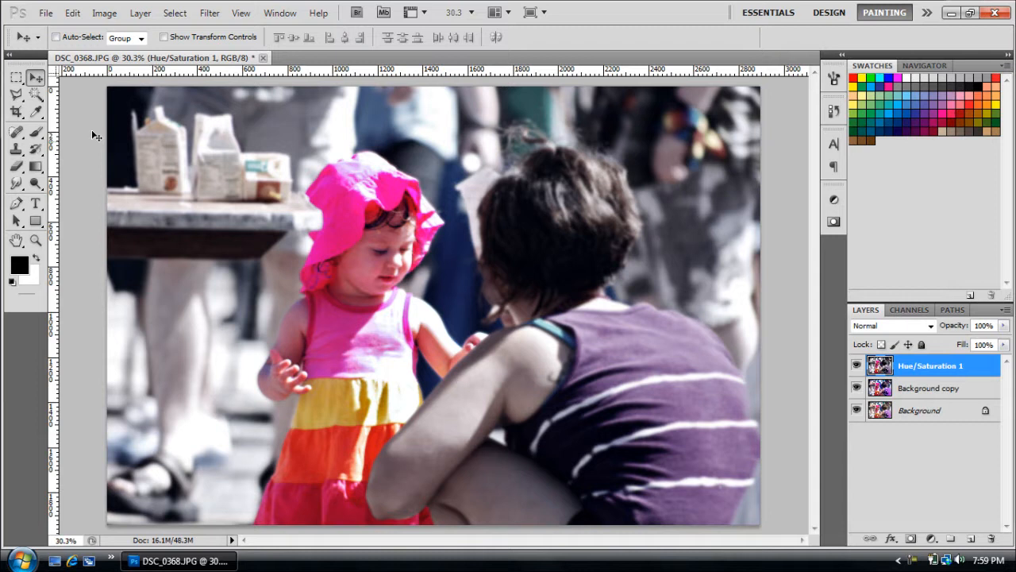
mouse_move(245, 187)
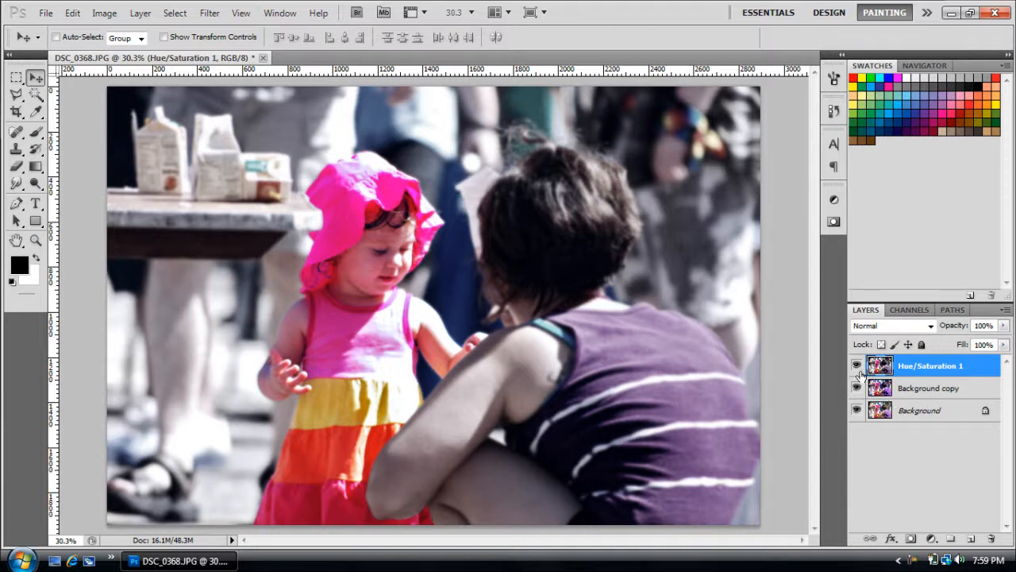
Step: Select all remaining layers and merge them into a single layer
click(929, 388)
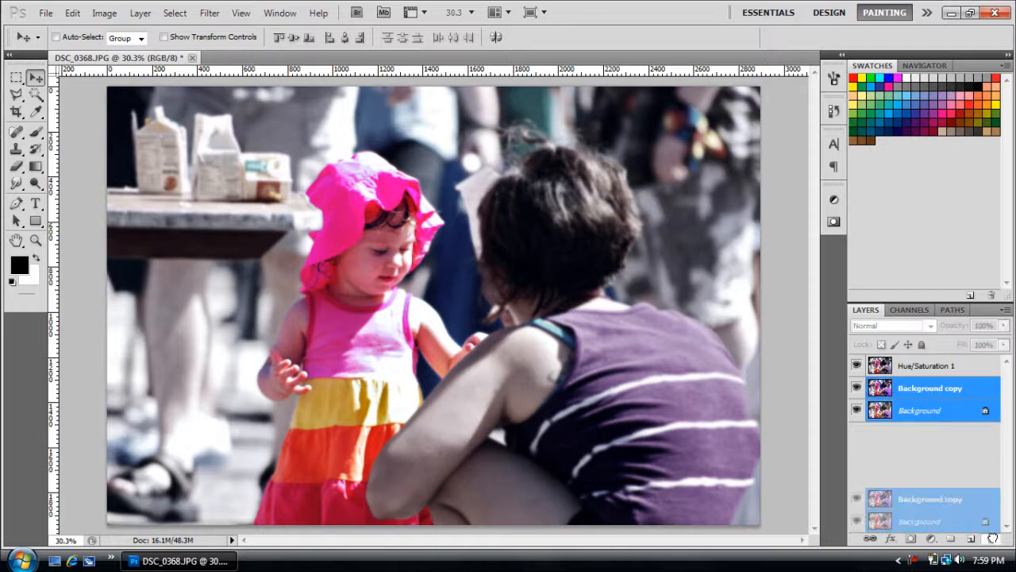
click(45, 13)
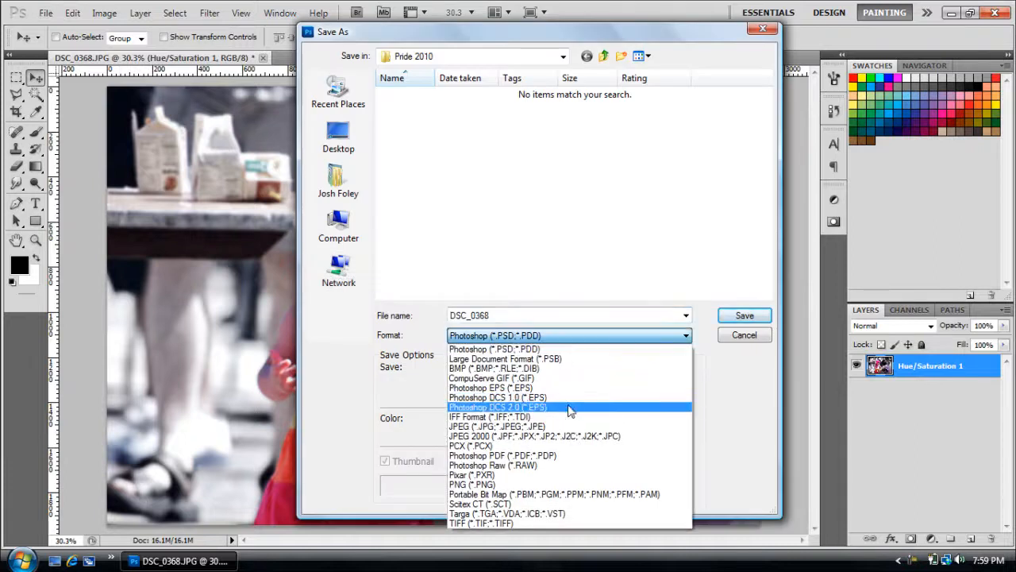
Step: Save the flattened photo as a JPEG to the Desktop
click(497, 426)
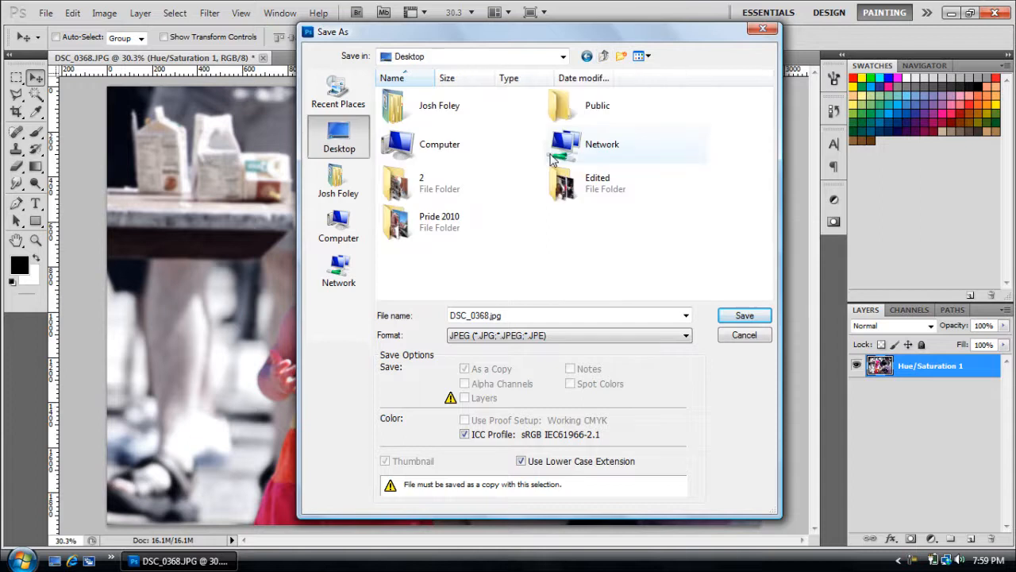
click(743, 315)
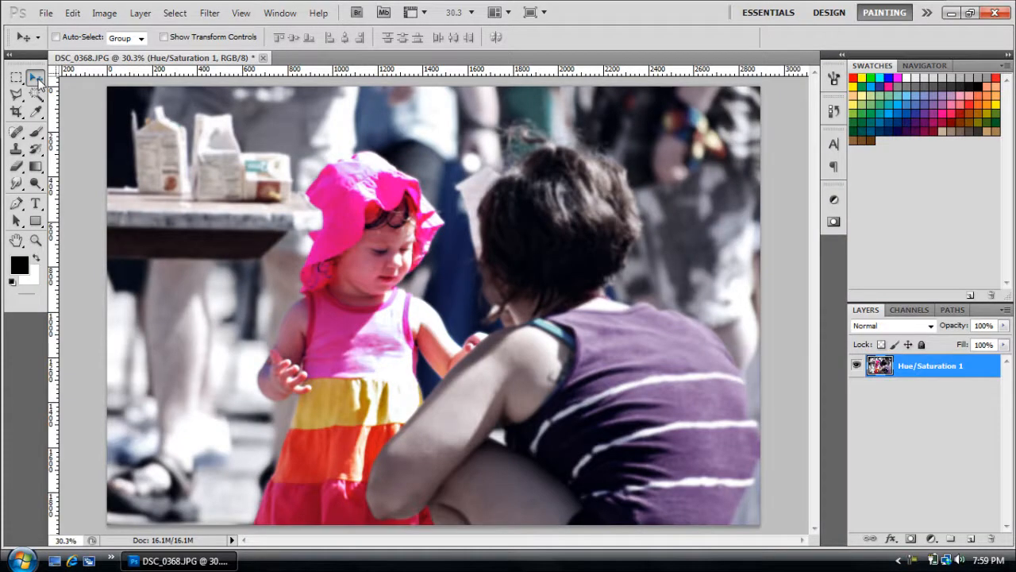
mouse_move(16, 76)
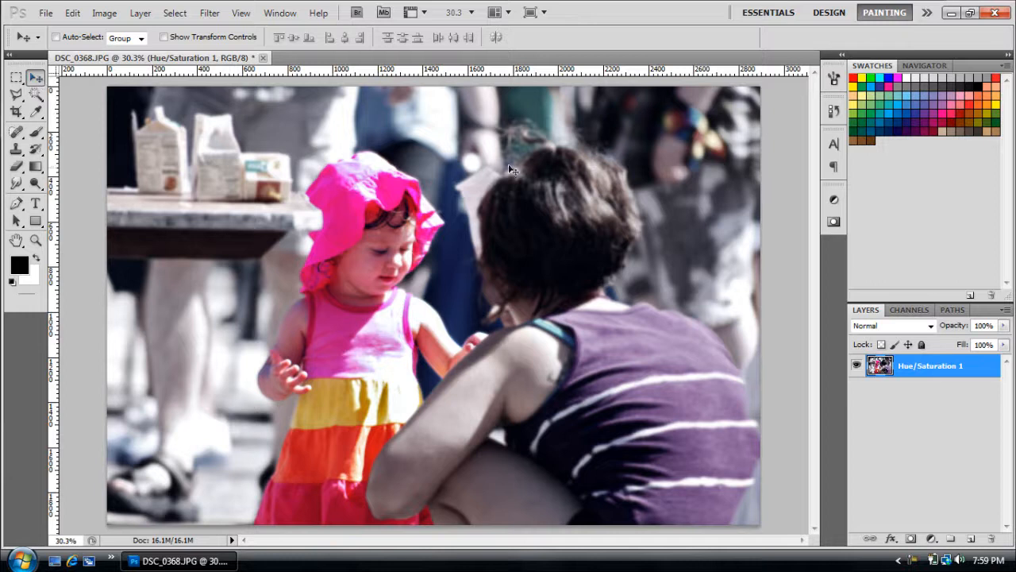
Step: Bring up the File menu over the finished single-layer photo
click(73, 13)
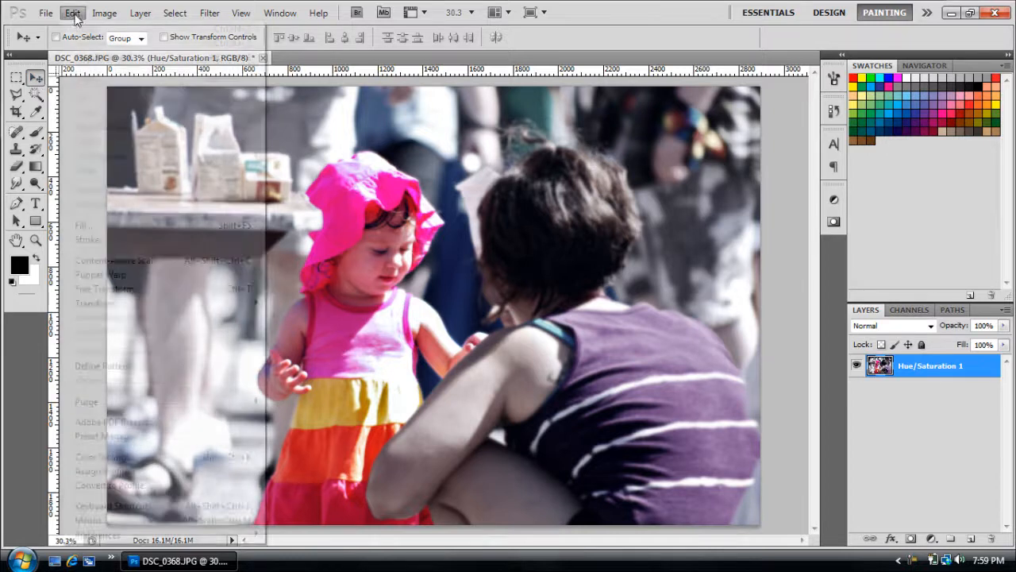